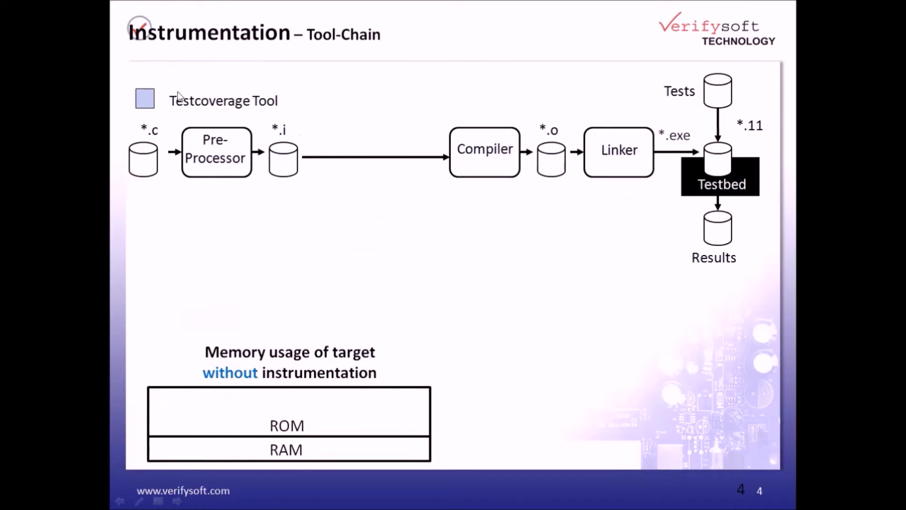
pyautogui.moveTo(430, 217)
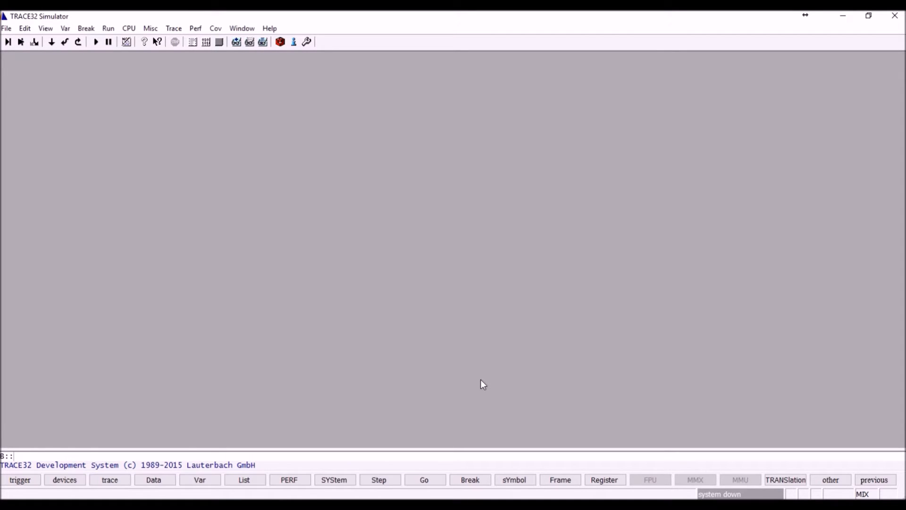
pyautogui.moveTo(441, 342)
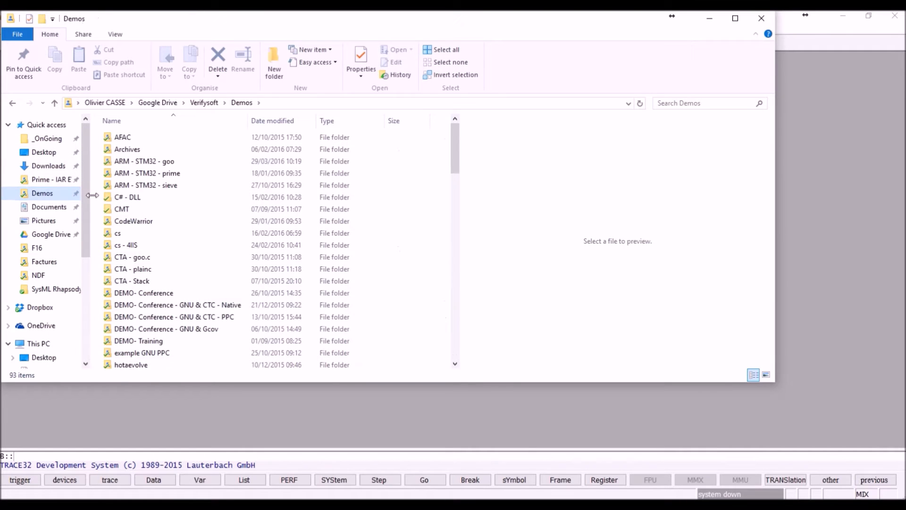
# Browse the goo project's src sources, then preview ctc.ini in the goo folder
pyautogui.doubleClick(144, 160)
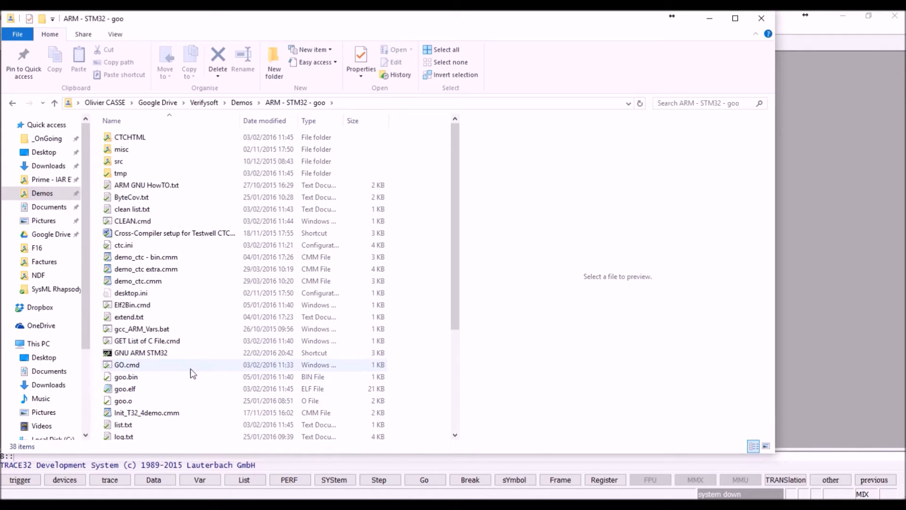
pyautogui.click(126, 364)
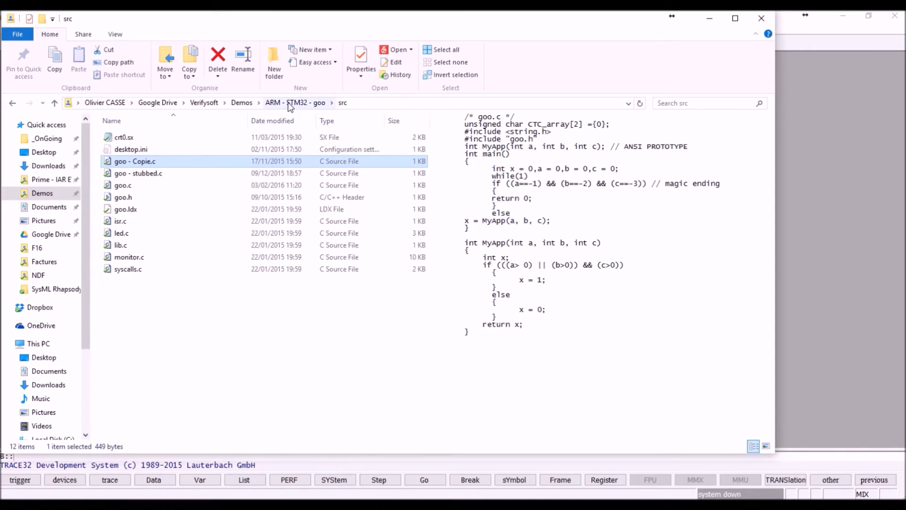
pyautogui.click(295, 102)
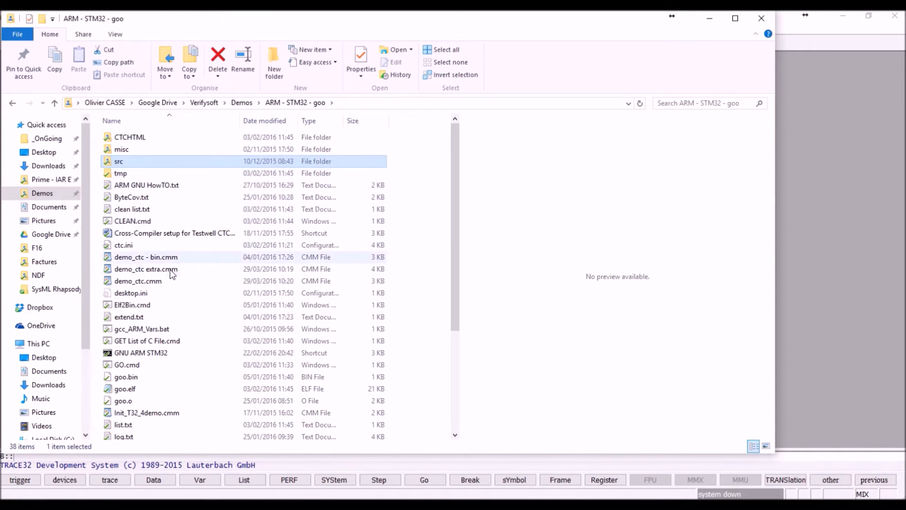
pyautogui.moveTo(145, 269)
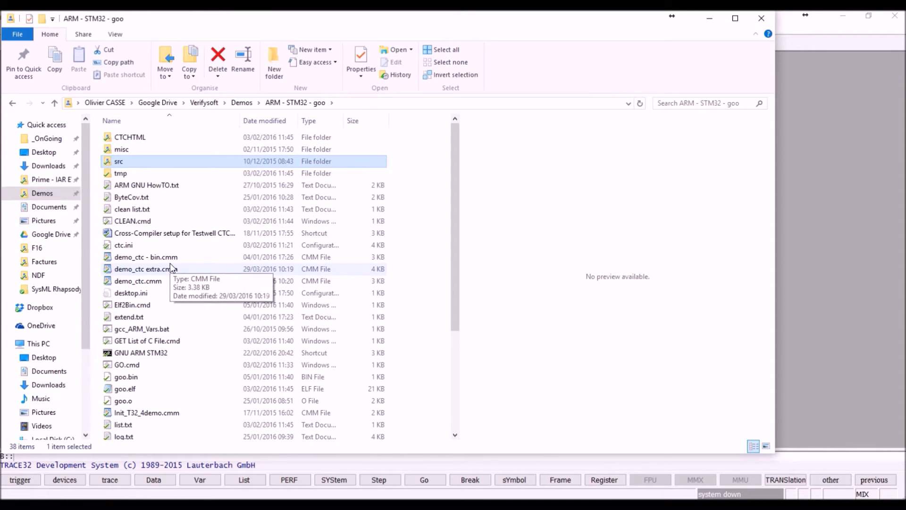
pyautogui.moveTo(191, 300)
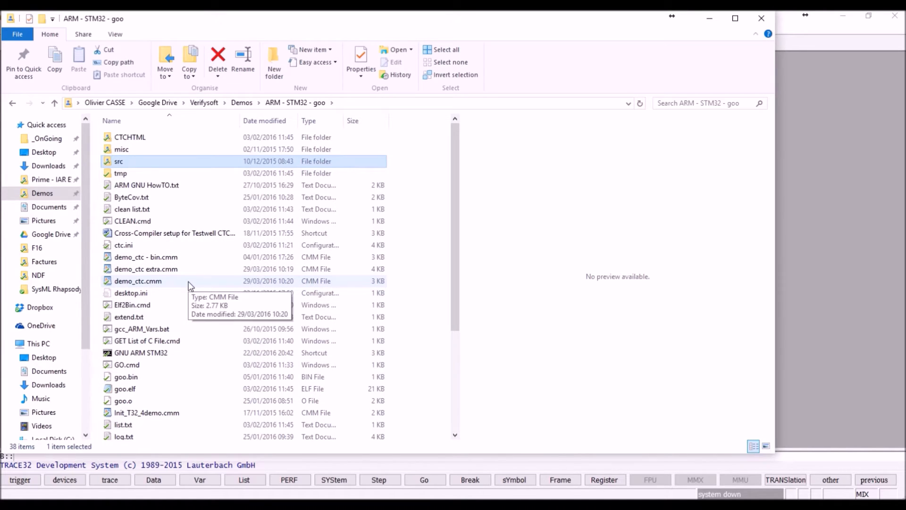
pyautogui.moveTo(192, 332)
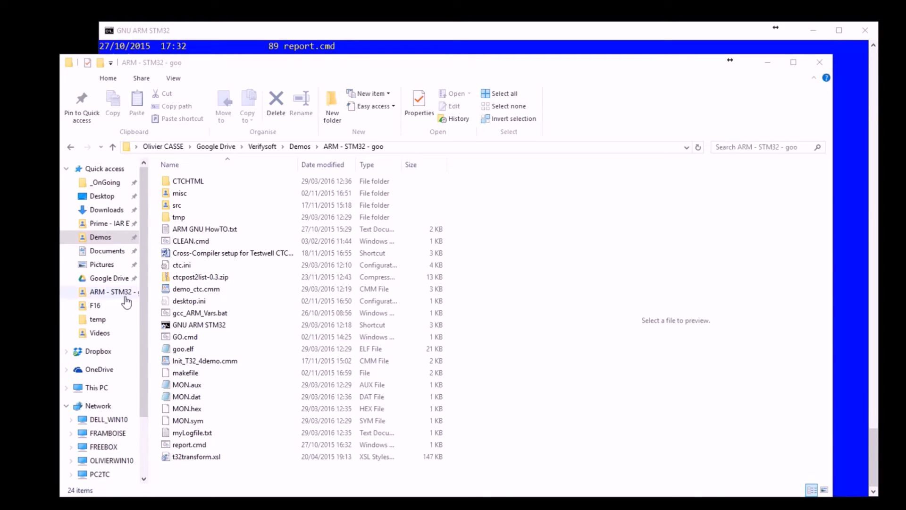
pyautogui.click(181, 264)
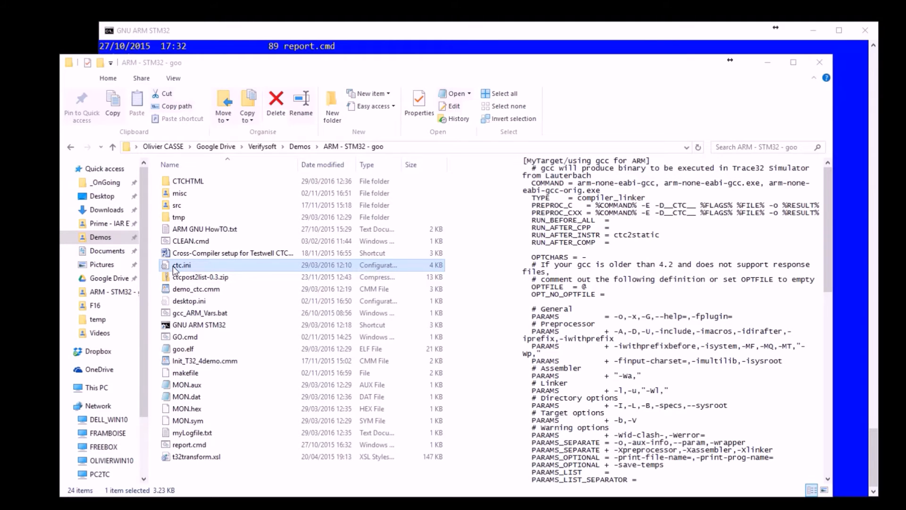
# Launch ctc.ini in Notepad++ via Edit with Notepad++
pyautogui.rightClick(182, 265)
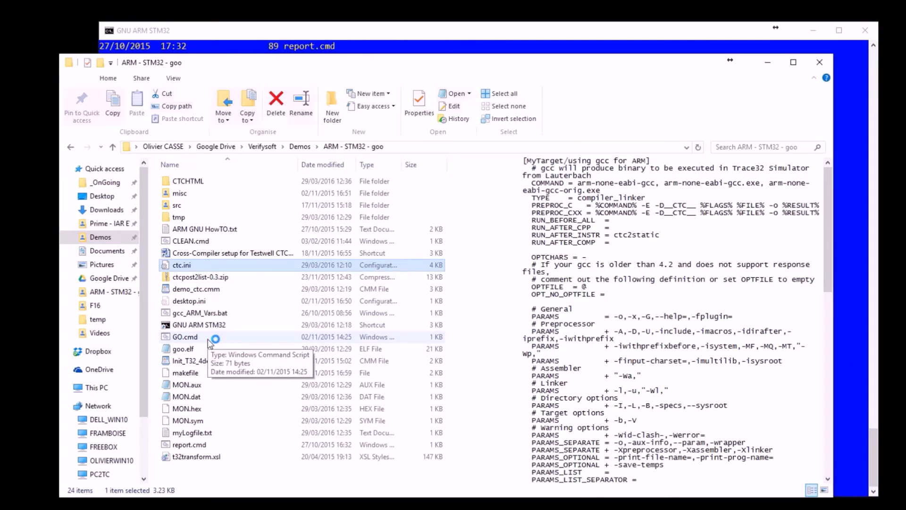
pyautogui.doubleClick(182, 264)
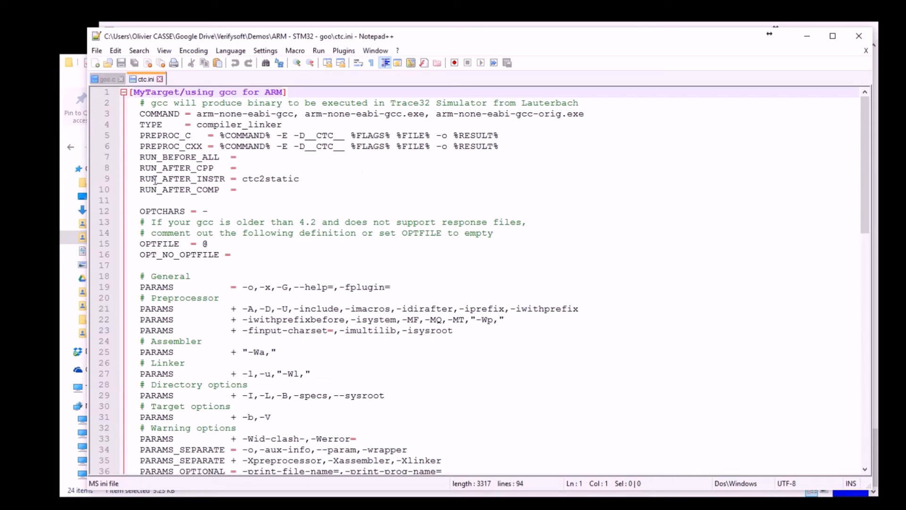
pyautogui.click(263, 178)
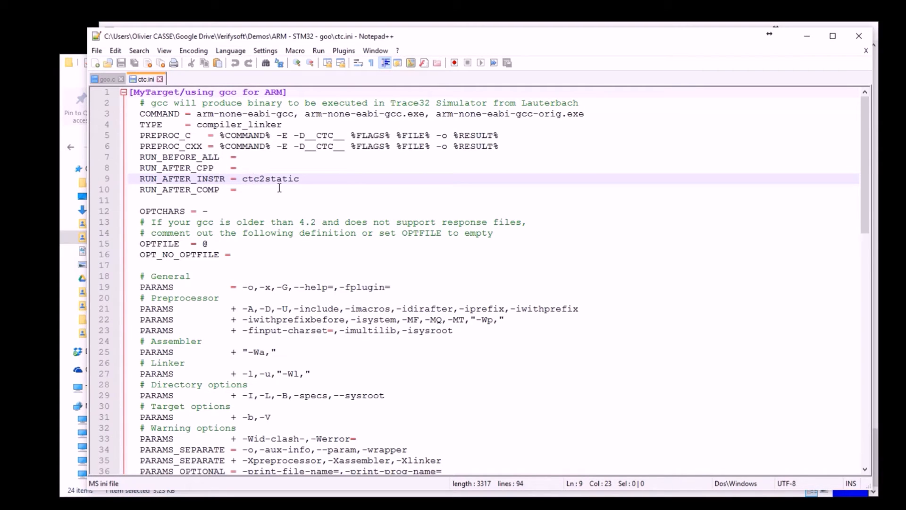
pyautogui.doubleClick(270, 179)
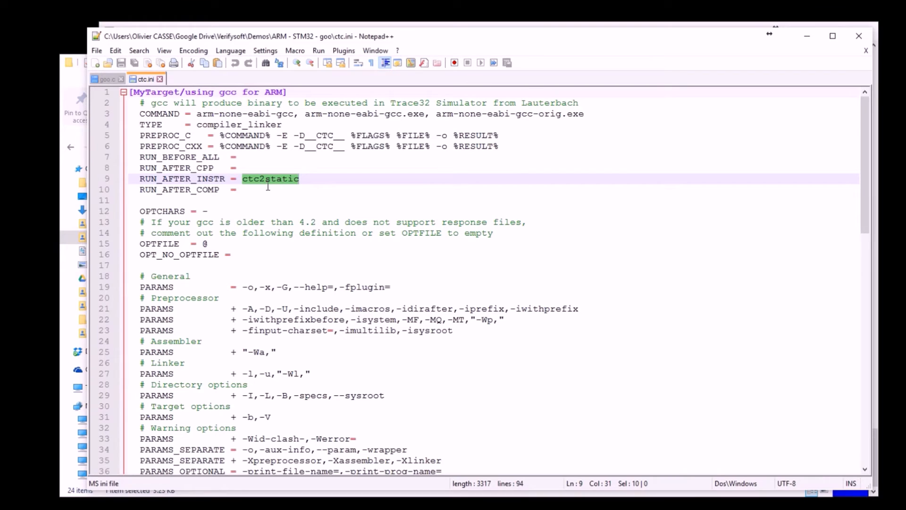
pyautogui.moveTo(339, 324)
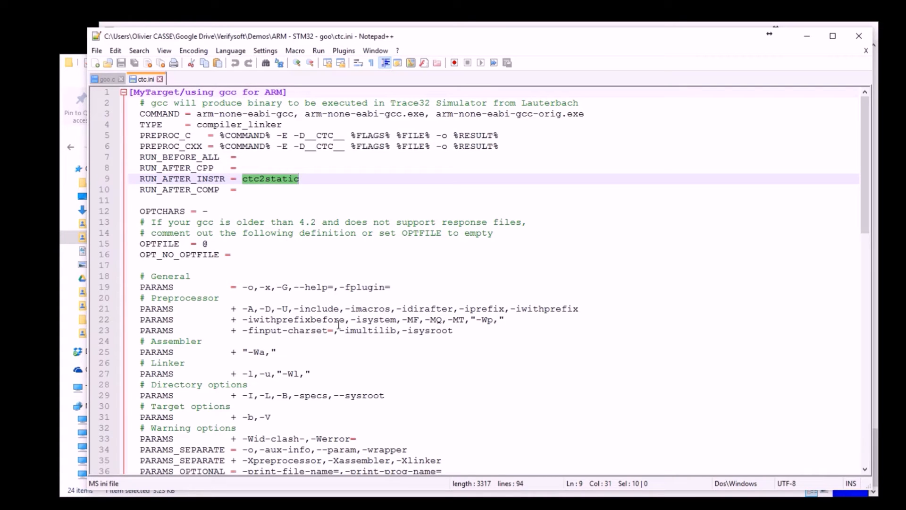
pyautogui.scroll(-3)
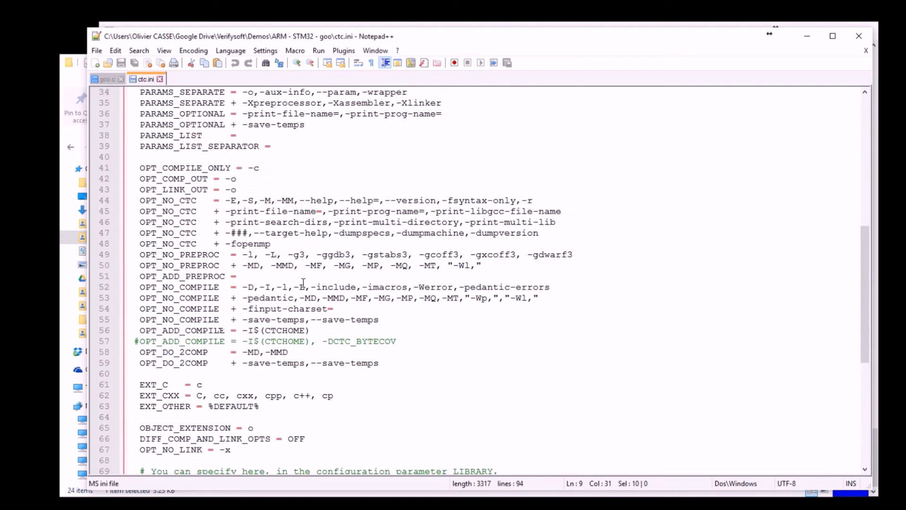
# Scroll to the LIBRARY section and highlight the commented #LIBRARY lines 73–75
pyautogui.scroll(-3)
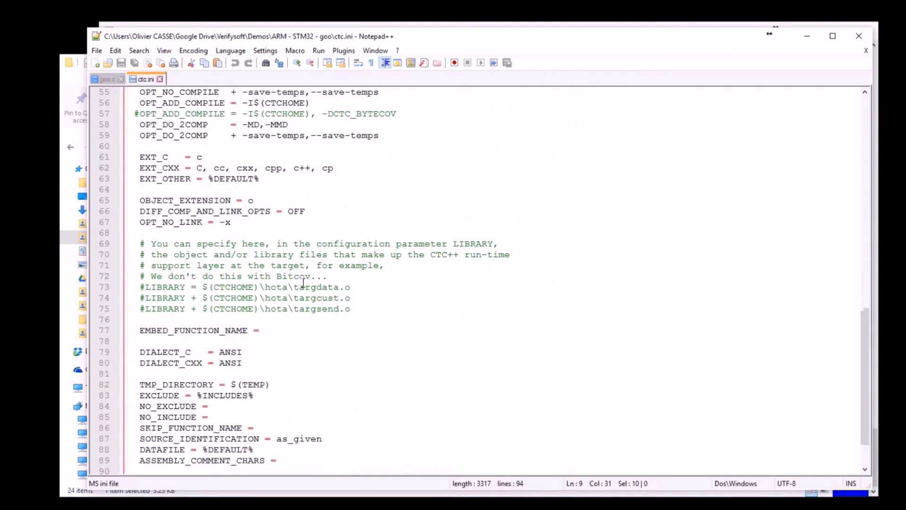
pyautogui.click(141, 287)
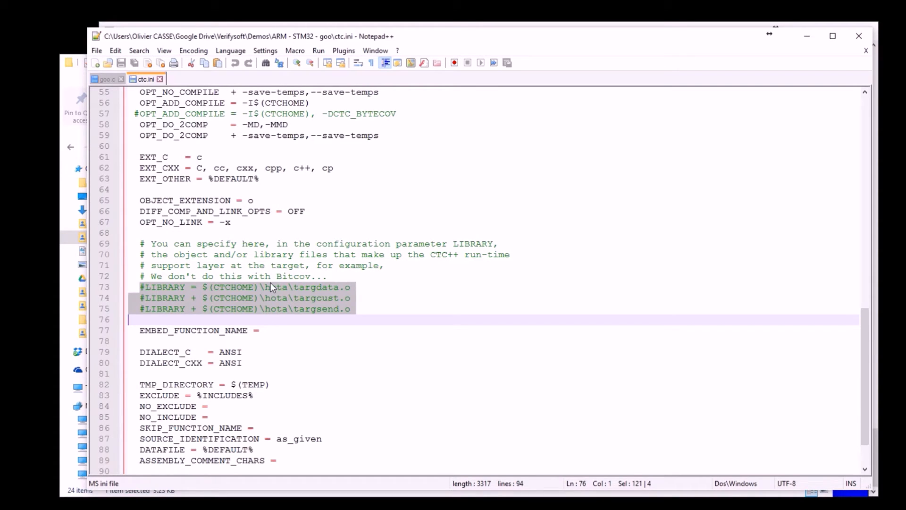
pyautogui.moveTo(176, 301)
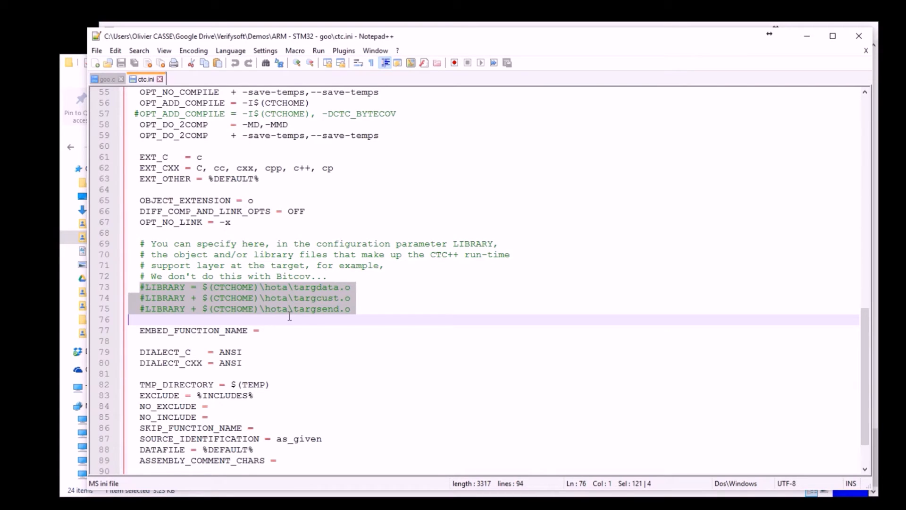
pyautogui.moveTo(243, 317)
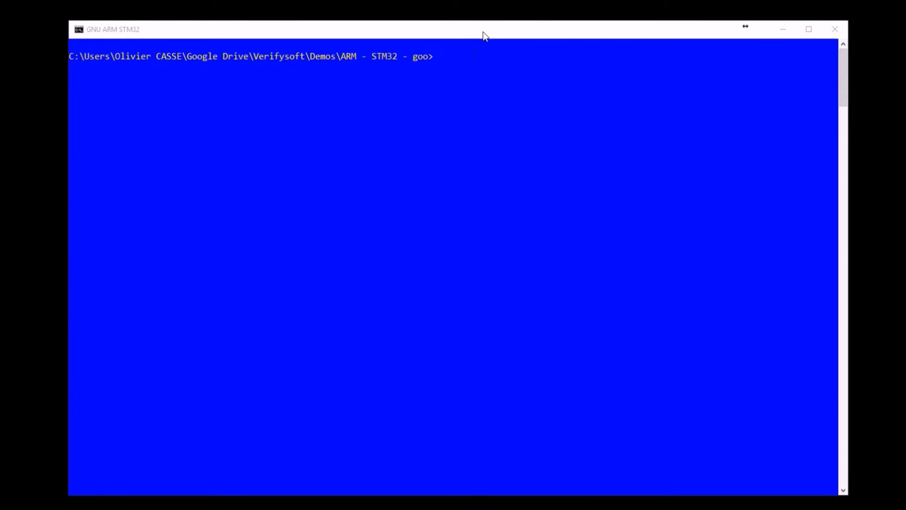
# List the folder, run CLEAN.cmd to remove CTCHTML, and start viewing the makefile
pyautogui.write('dir')
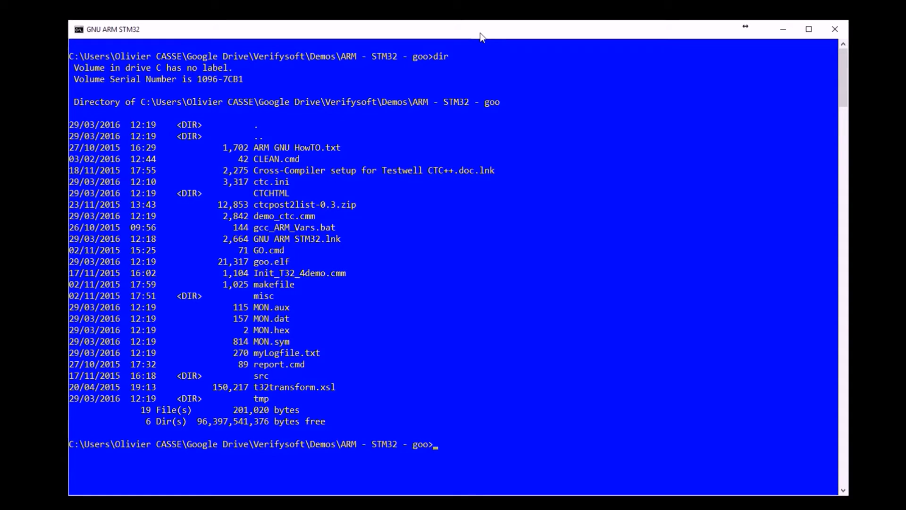
pyautogui.write('CLEAN.cmd')
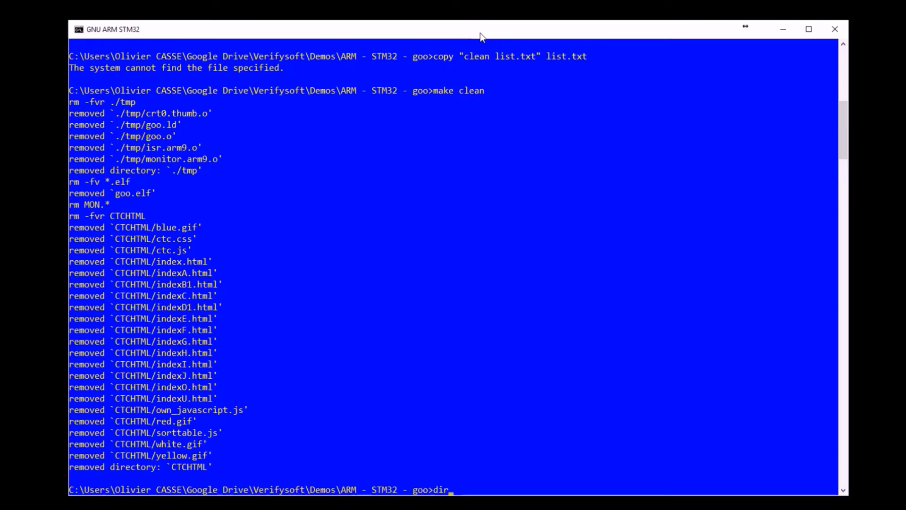
pyautogui.press('Return')
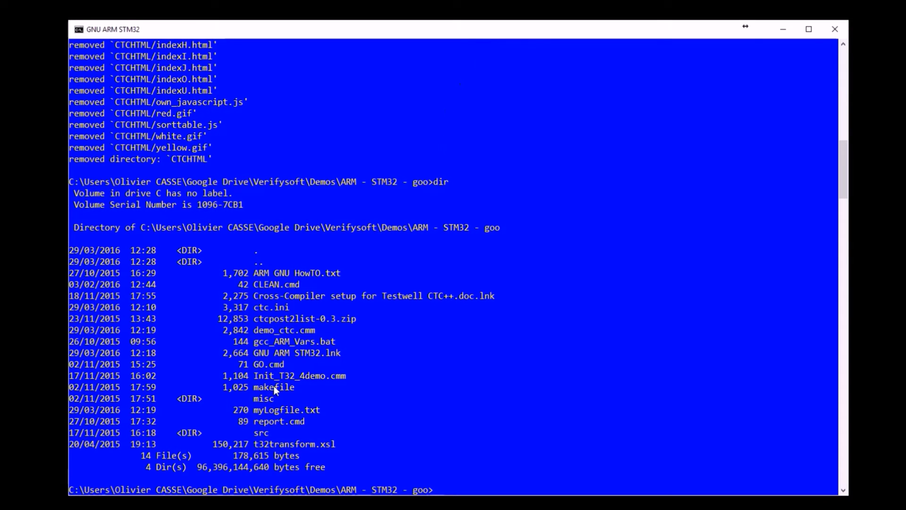
pyautogui.write('type')
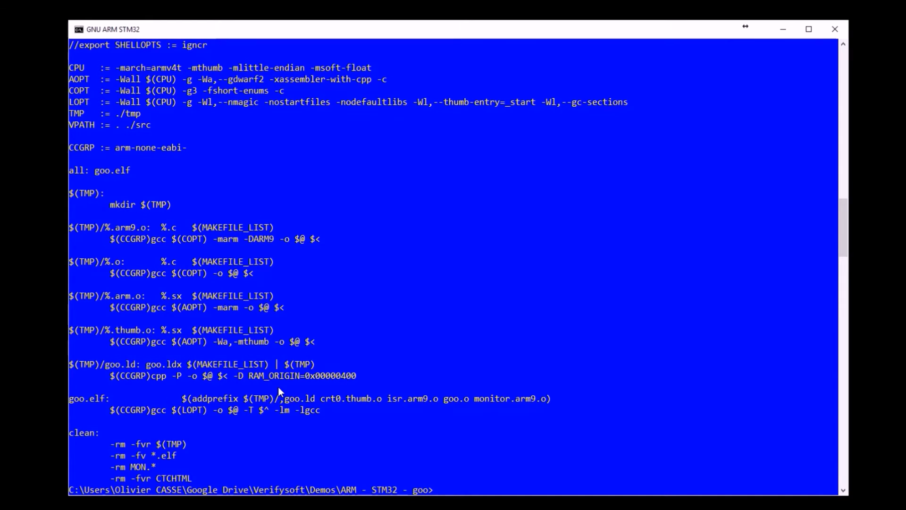
# List the folder and run go.cmd for the ctcwrap instrumented make clean all build
pyautogui.write('dir')
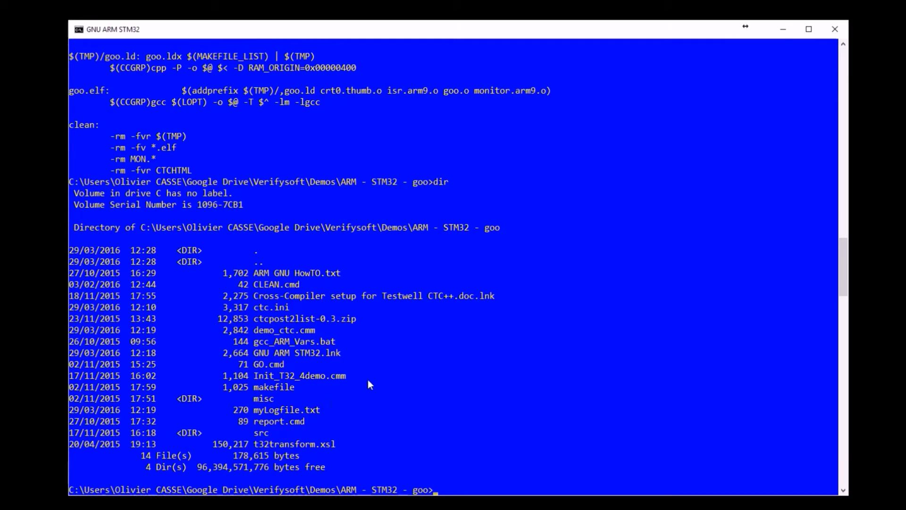
pyautogui.moveTo(433, 423)
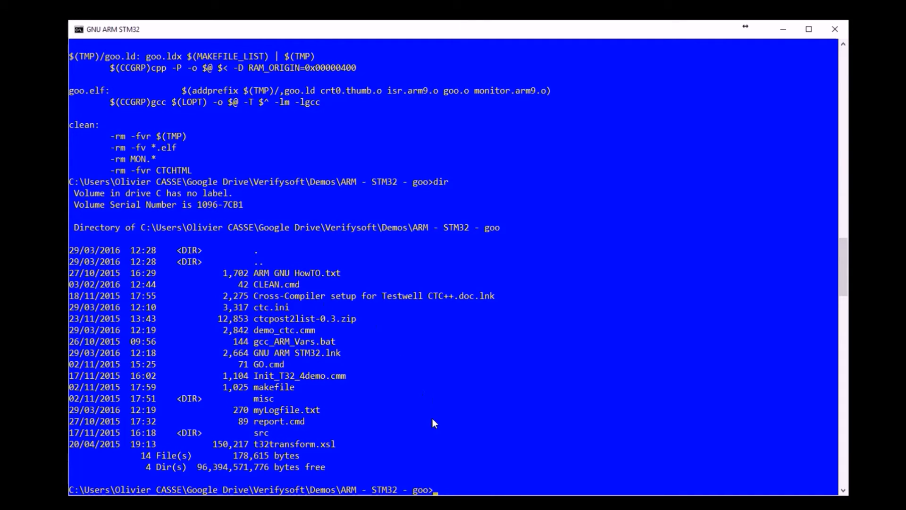
pyautogui.moveTo(283, 371)
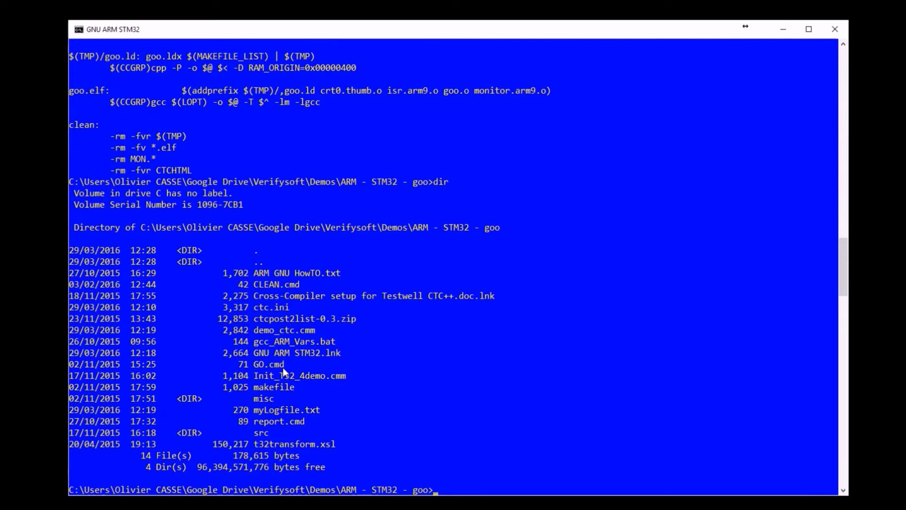
pyautogui.write('go')
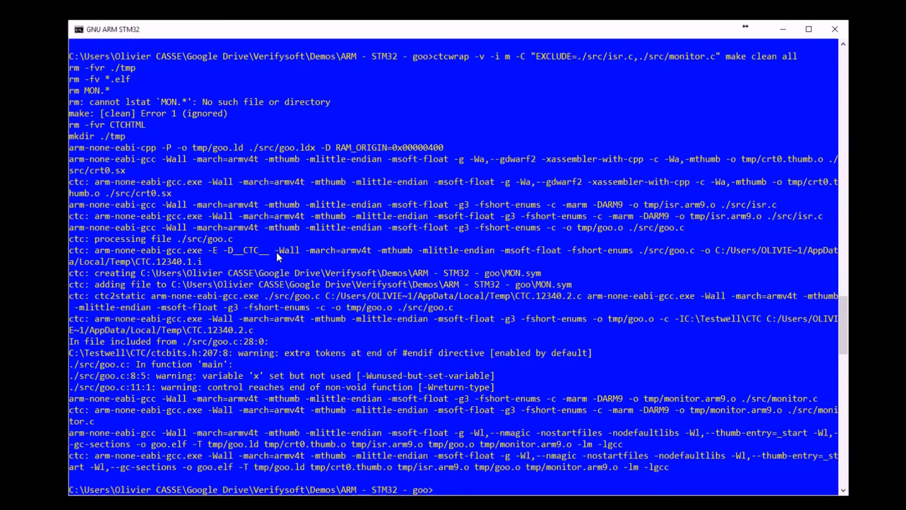
# List the folder to confirm goo.elf, MON.aux and MON.sym were built
pyautogui.write('dir')
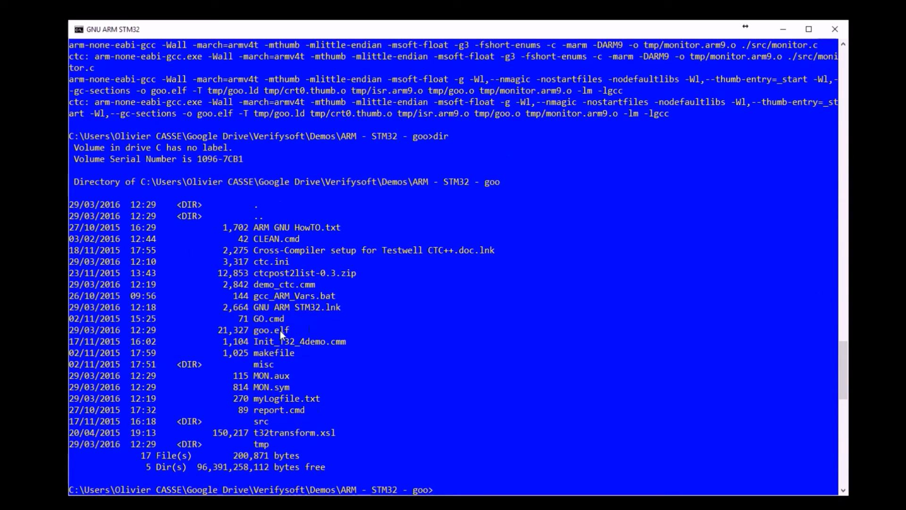
pyautogui.moveTo(280, 339)
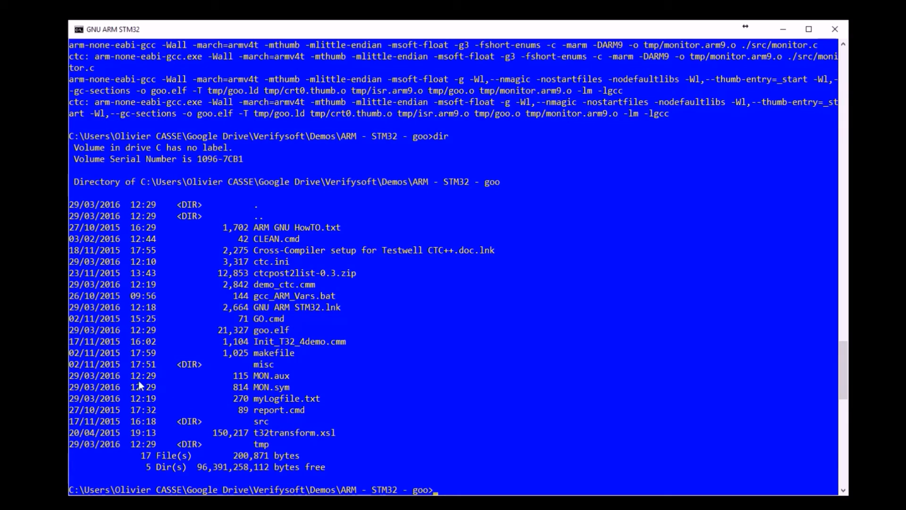
pyautogui.moveTo(267, 392)
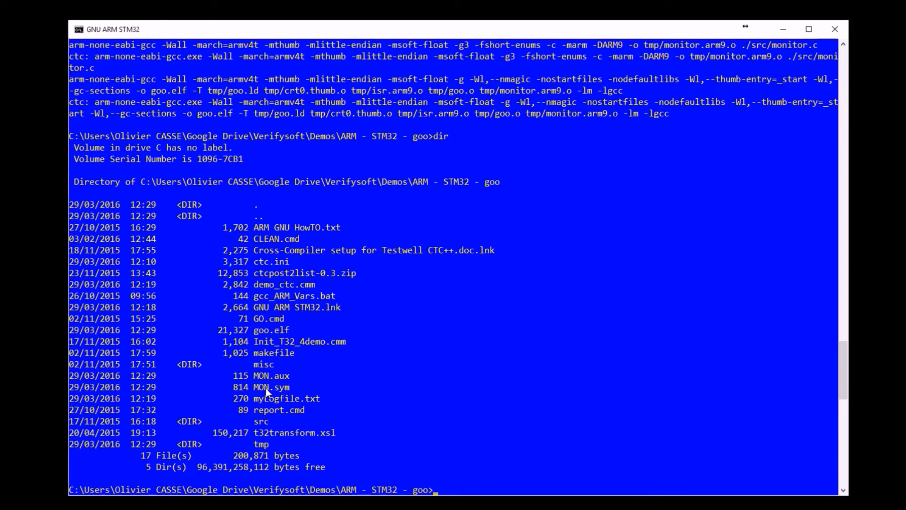
pyautogui.moveTo(296, 398)
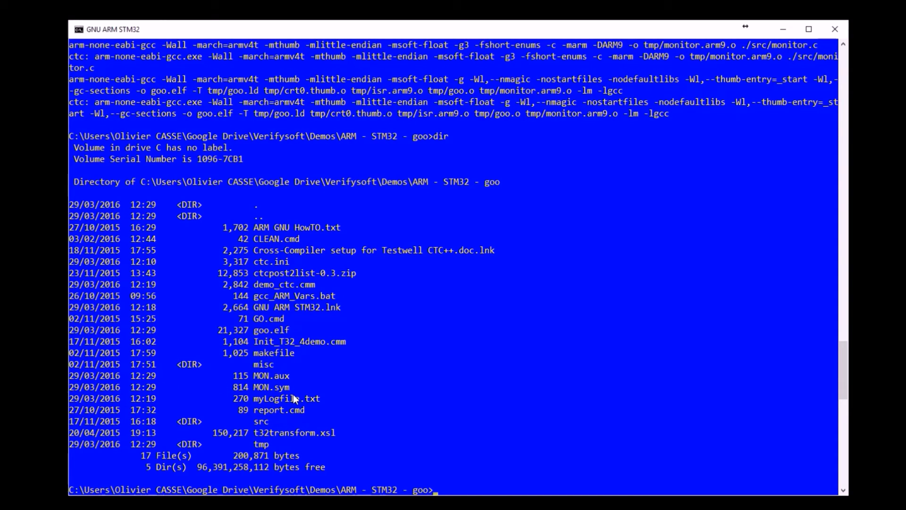
pyautogui.moveTo(289, 398)
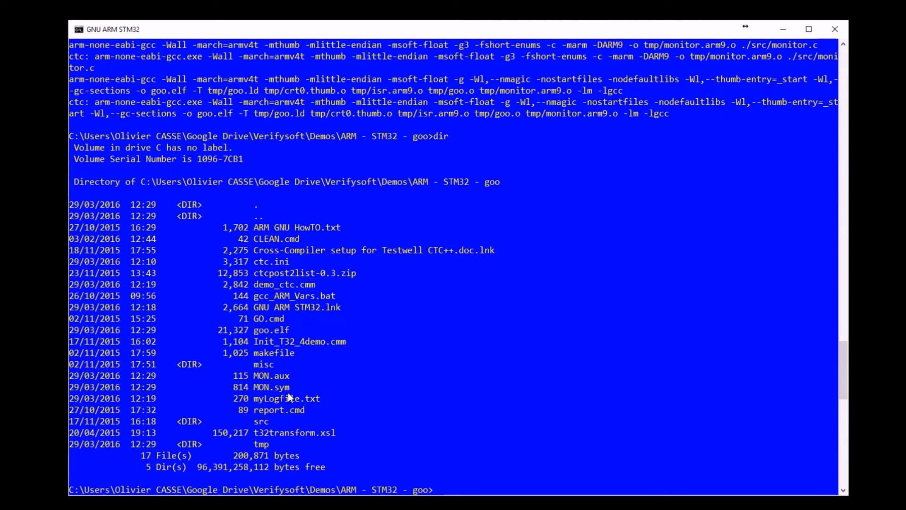
pyautogui.moveTo(297, 384)
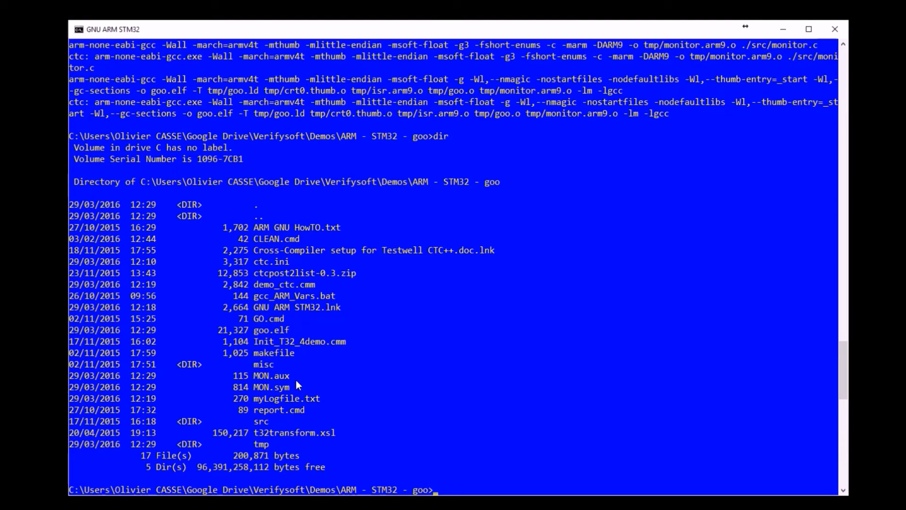
pyautogui.moveTo(298, 343)
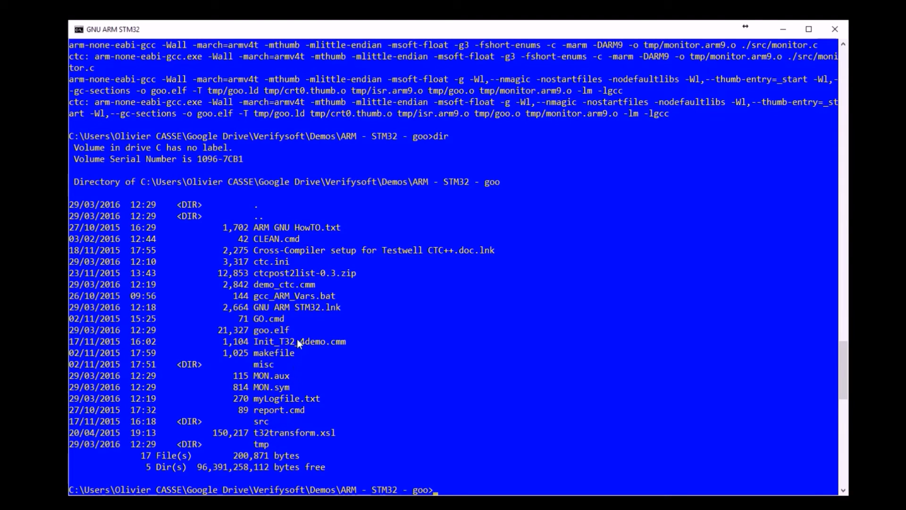
pyautogui.moveTo(279, 284)
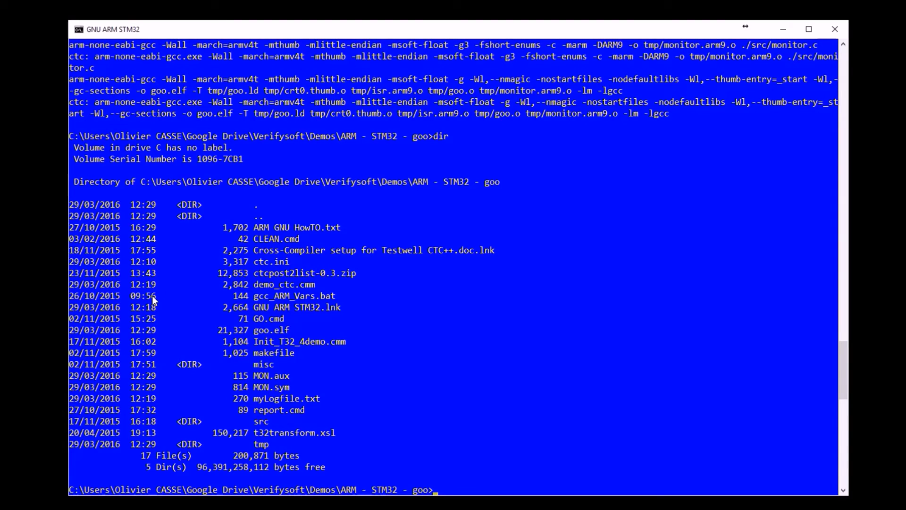
pyautogui.moveTo(169, 295)
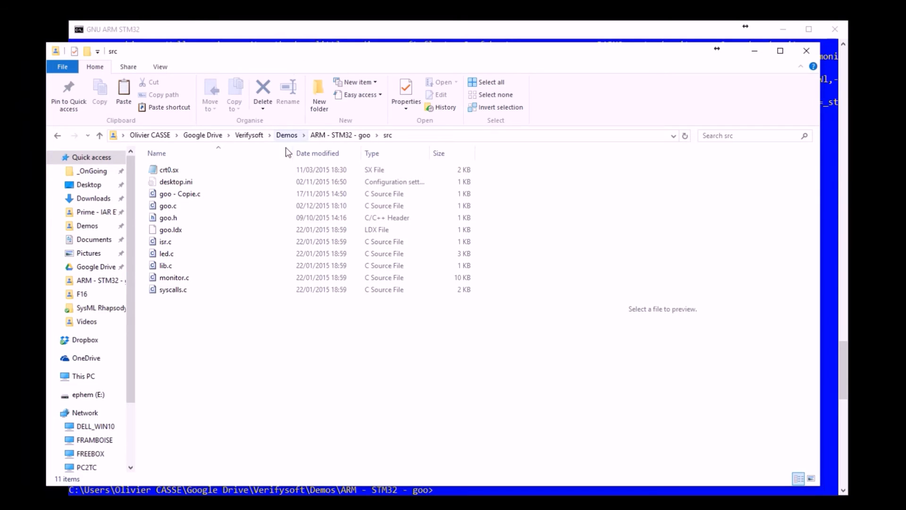
# Review goo.c in Notepad++ from the src folder, then start the TRACE32 Simulator
pyautogui.click(168, 205)
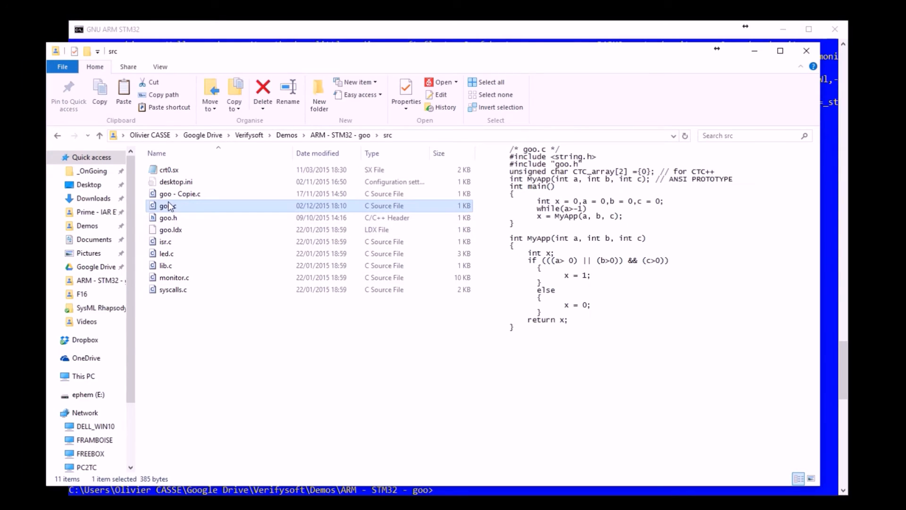
pyautogui.rightClick(168, 205)
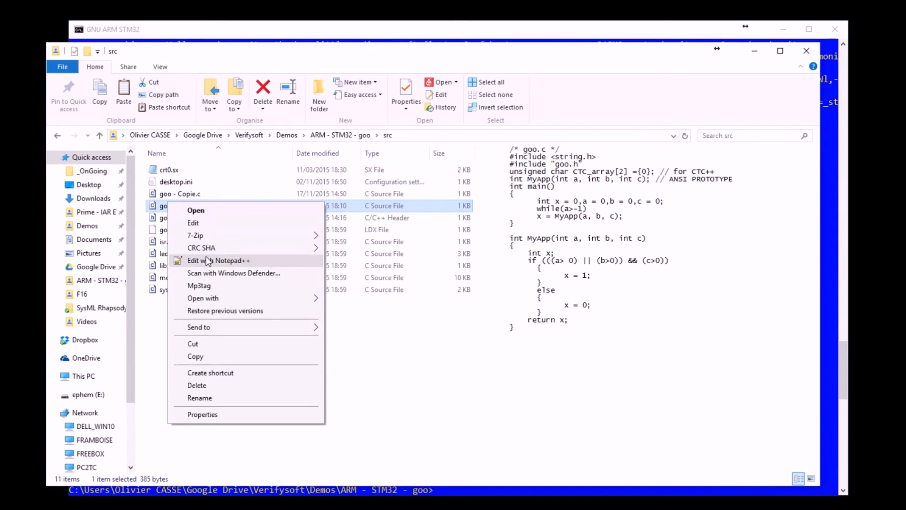
pyautogui.click(218, 260)
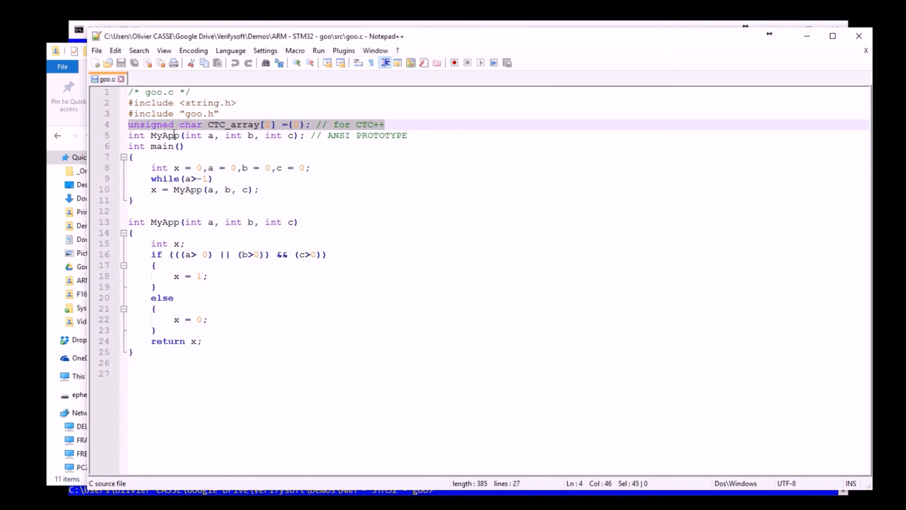
pyautogui.moveTo(348, 88)
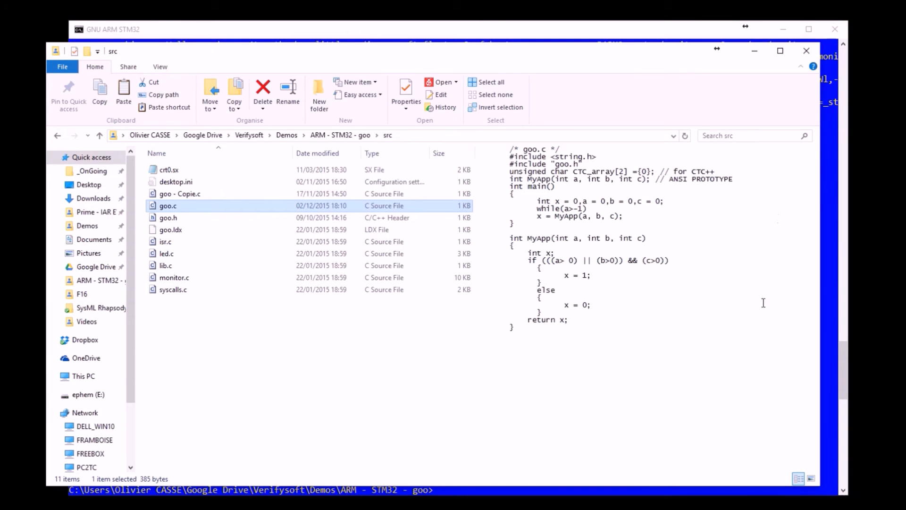
pyautogui.moveTo(668, 479)
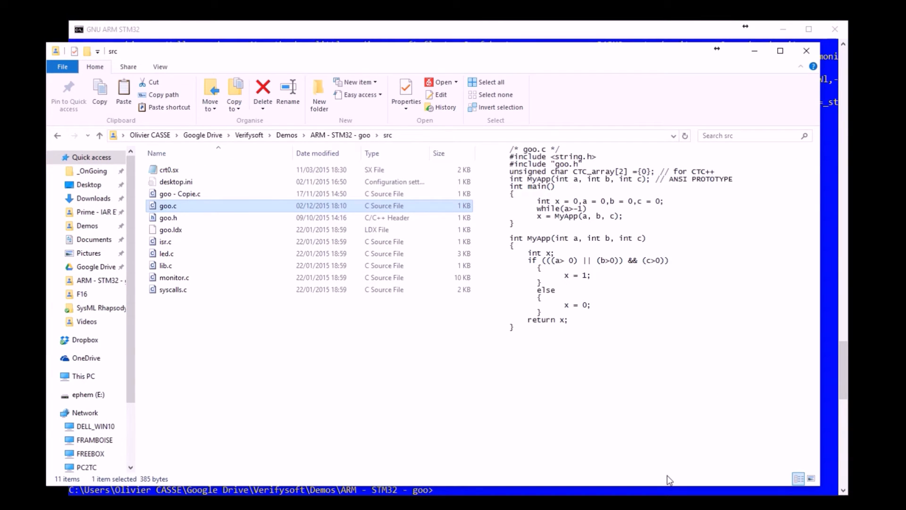
pyautogui.moveTo(668, 470)
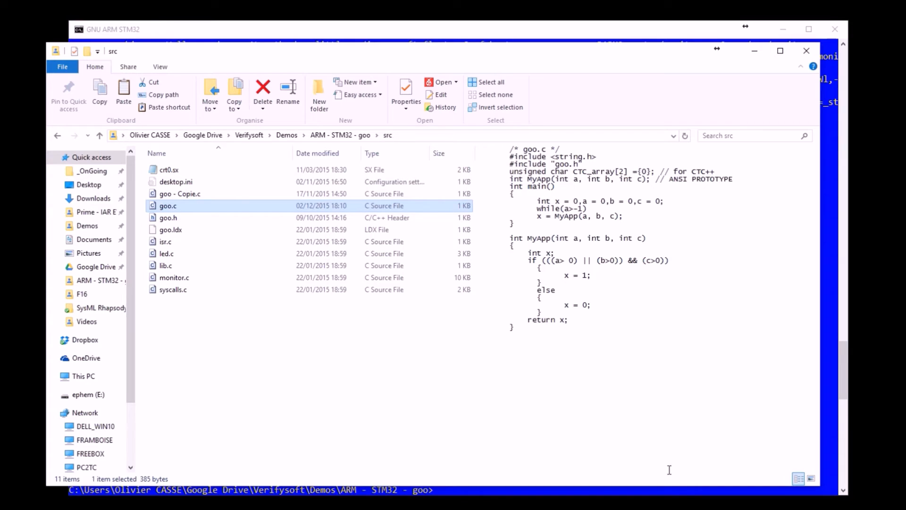
pyautogui.click(9, 490)
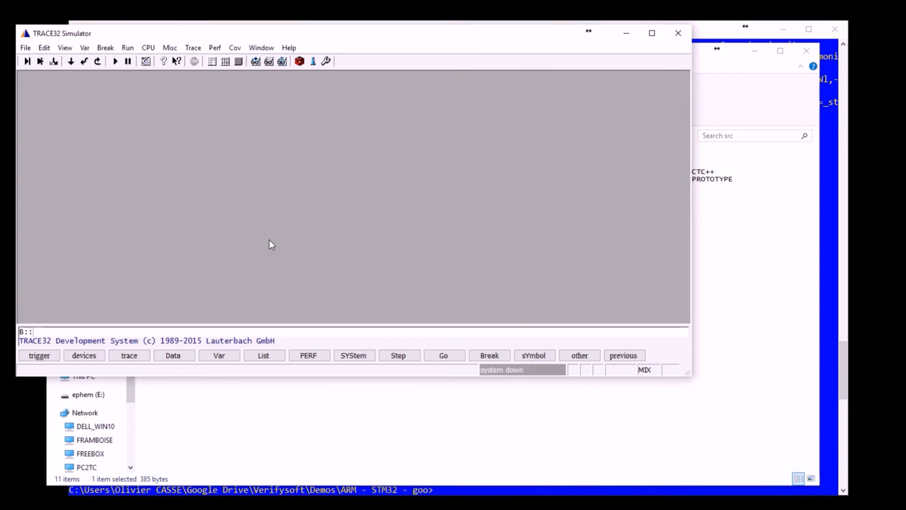
# Maximize TRACE32 and load demo_ctc.cmm into the script editor via File > Edit Script
pyautogui.click(651, 33)
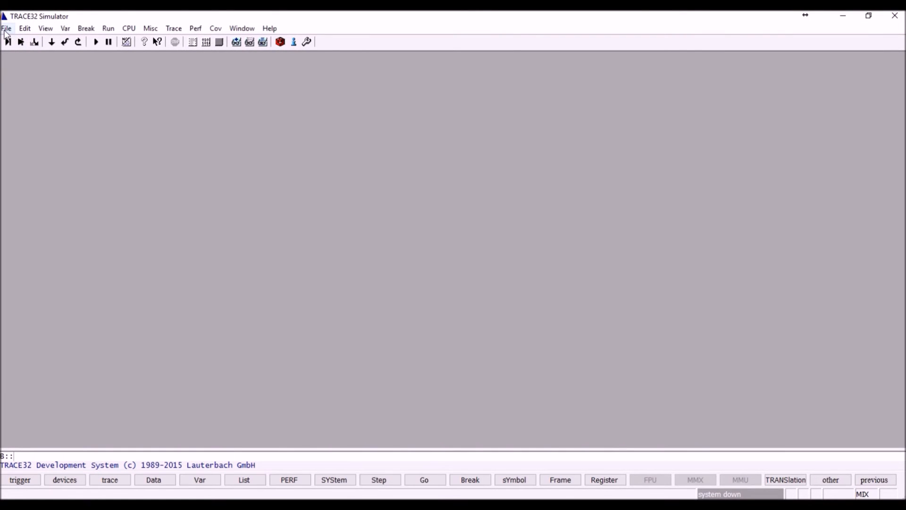
pyautogui.click(7, 27)
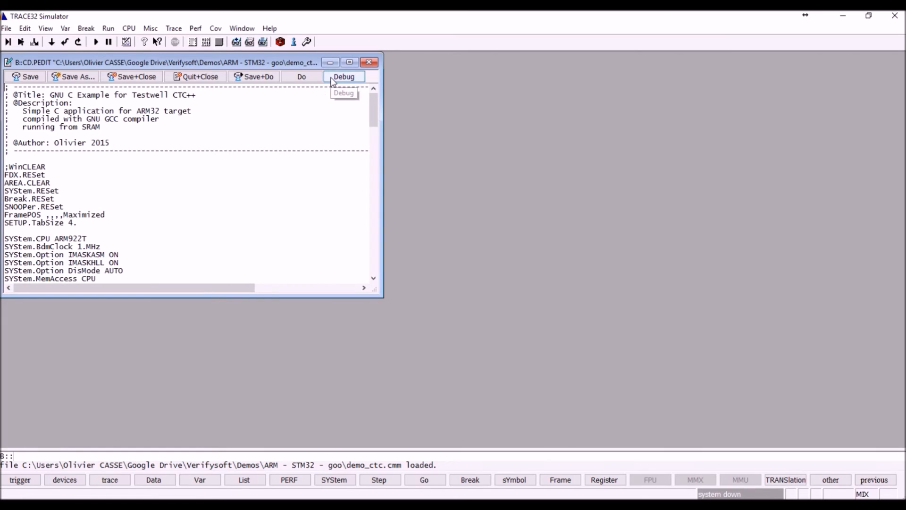
# Debug demo_ctc.cmm and step through system-up and goo.elf loading to the List.auto line
pyautogui.click(343, 77)
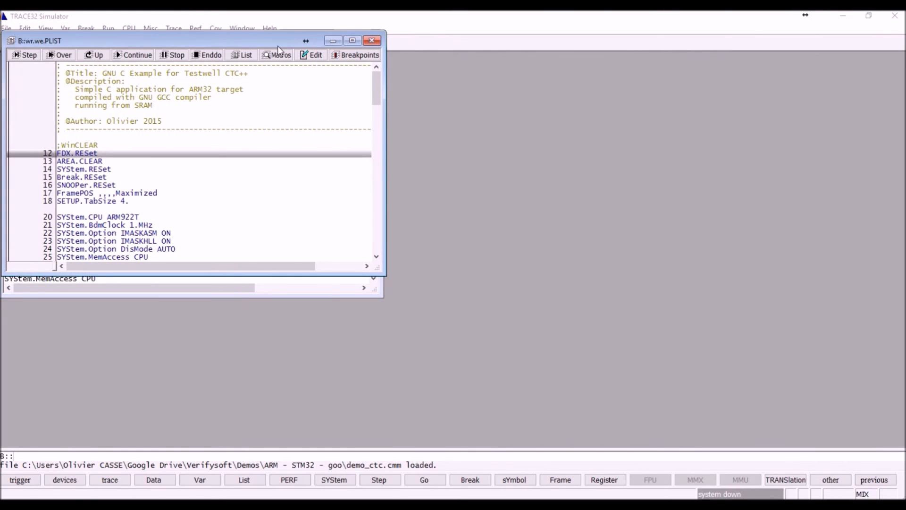
pyautogui.click(315, 55)
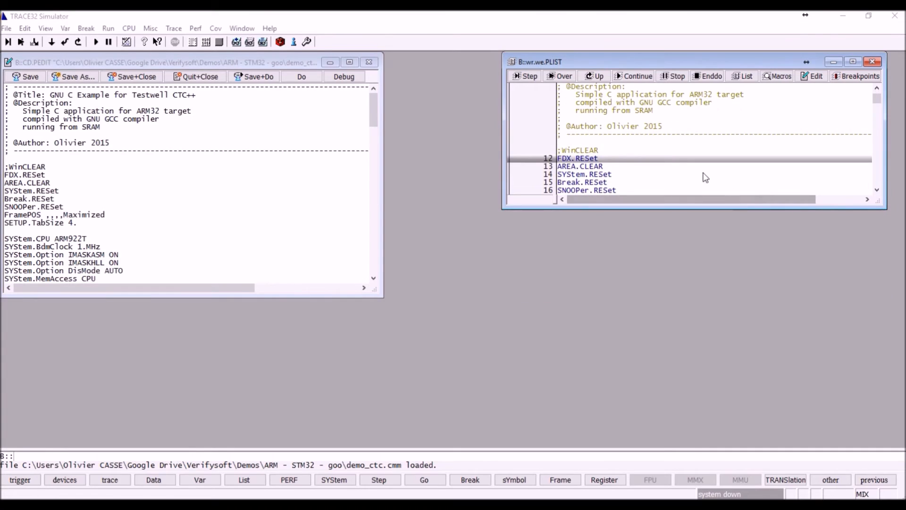
pyautogui.scroll(-3)
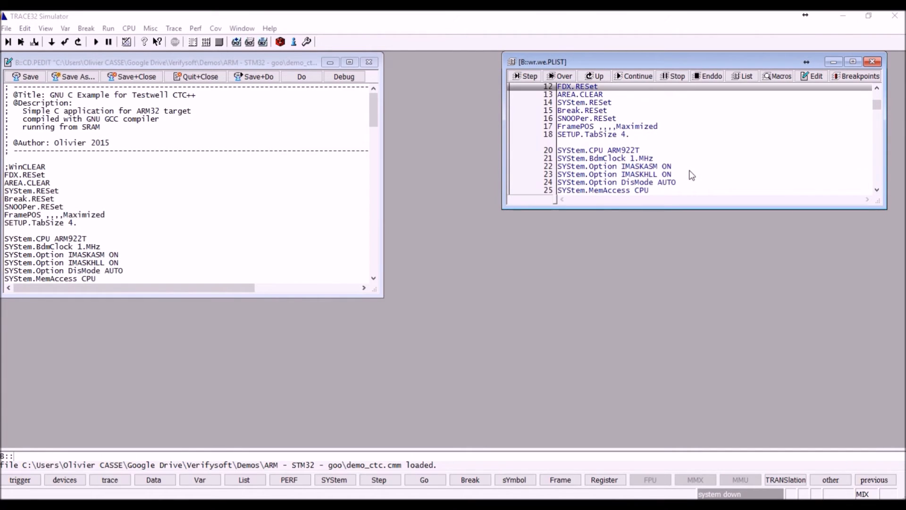
pyautogui.click(529, 76)
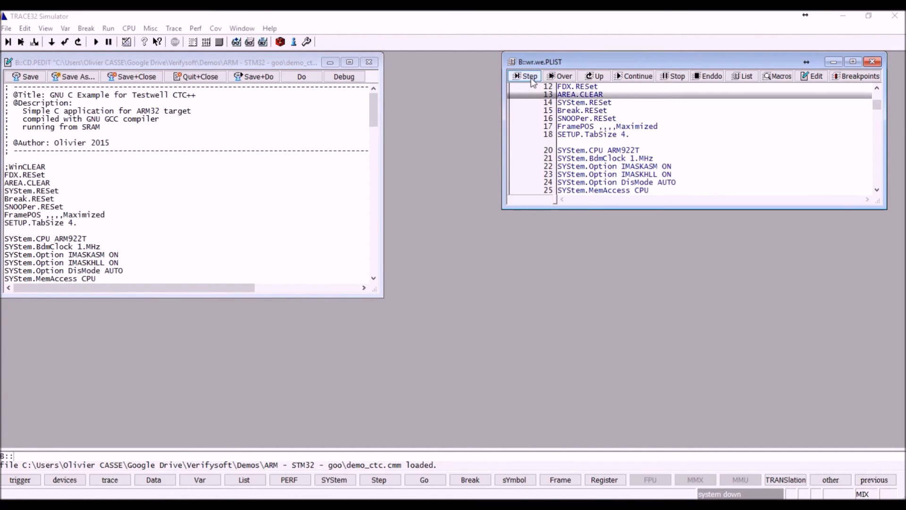
pyautogui.click(526, 76)
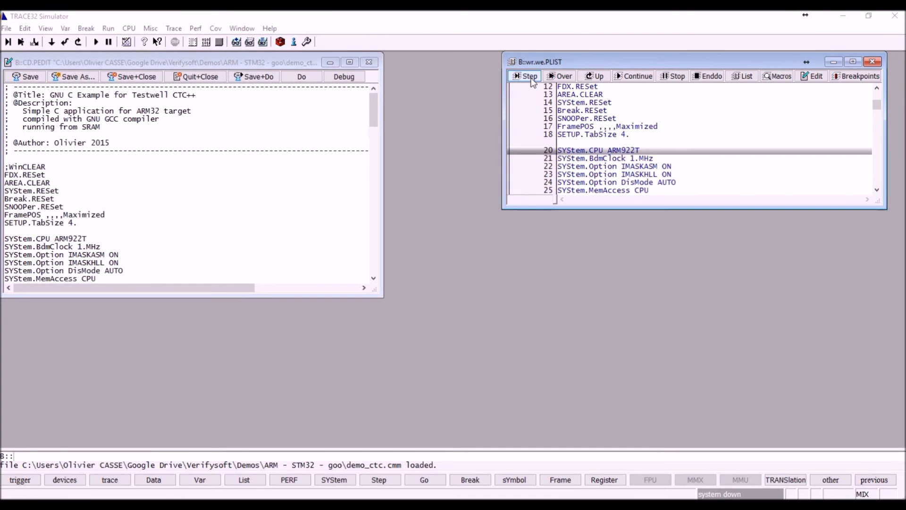
pyautogui.click(526, 76)
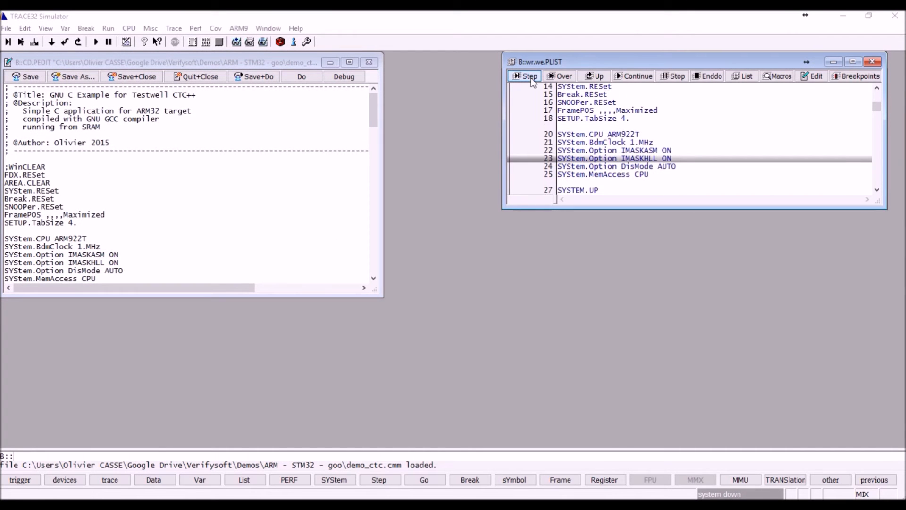
pyautogui.click(525, 76)
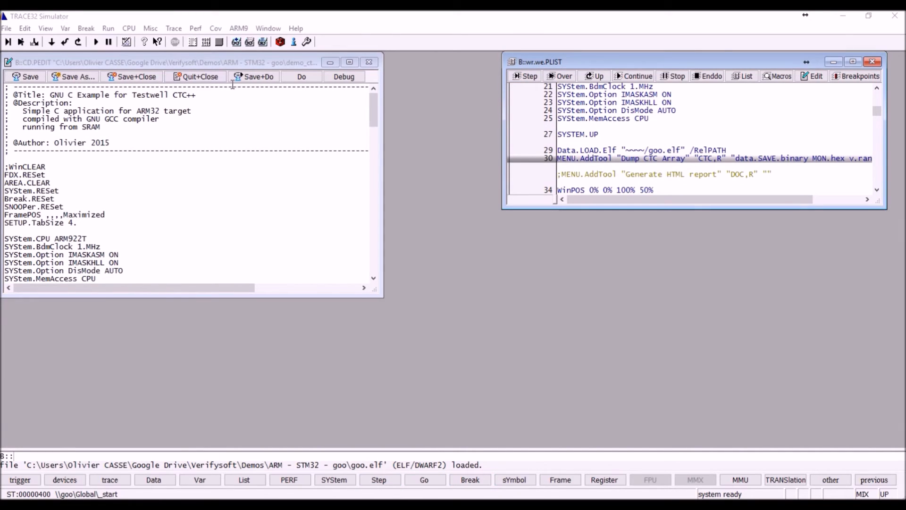
pyautogui.moveTo(576, 150)
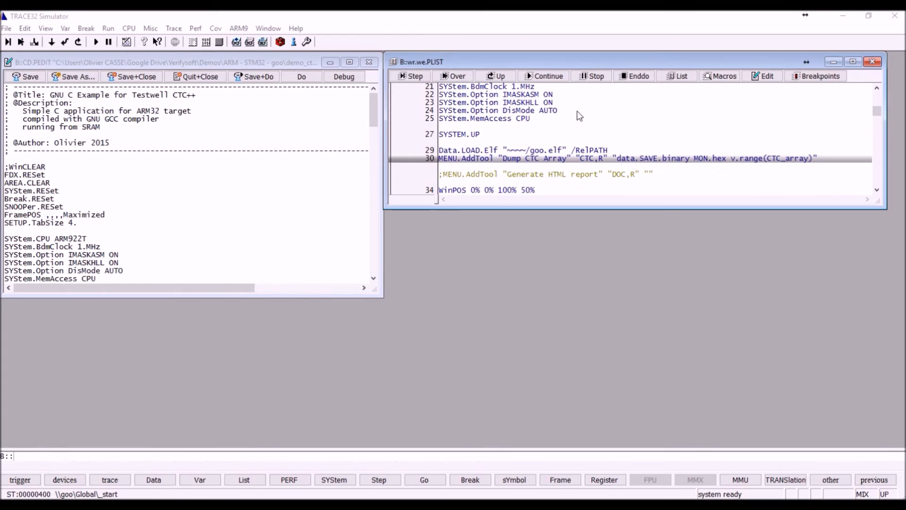
pyautogui.moveTo(445, 92)
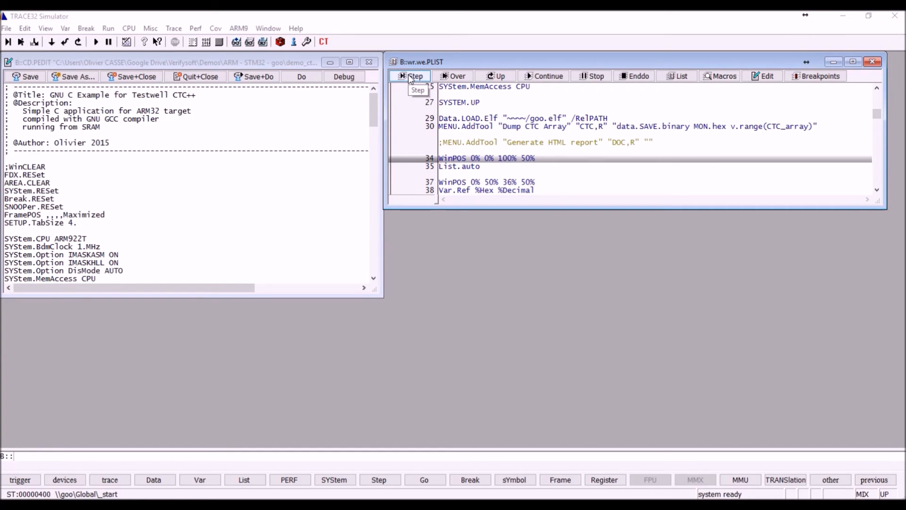
pyautogui.click(414, 75)
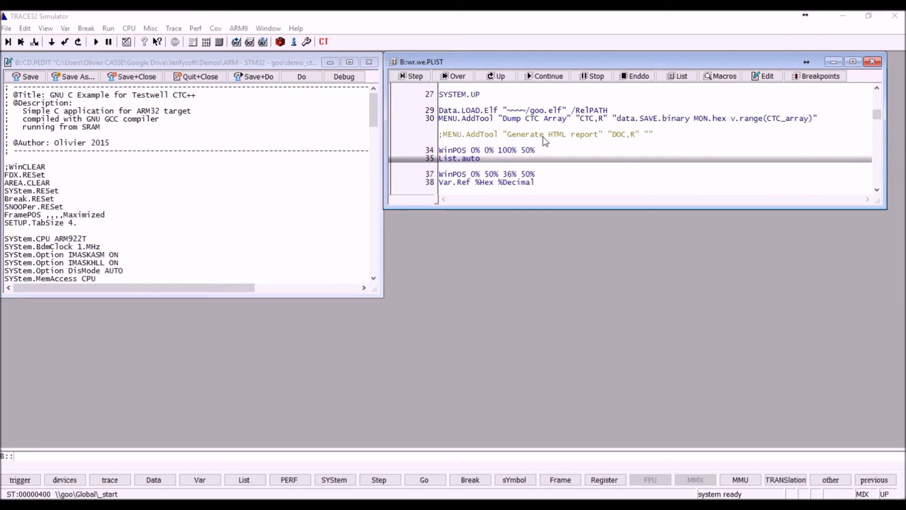
pyautogui.moveTo(594, 143)
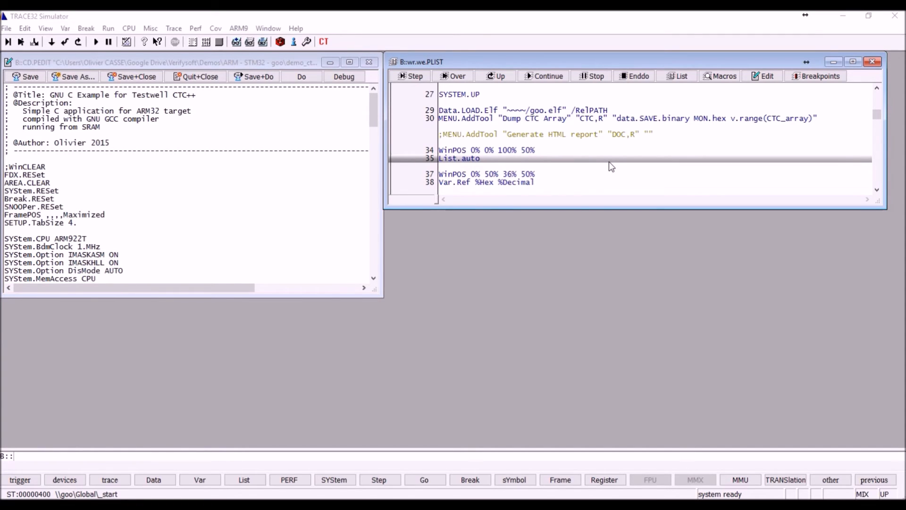
pyautogui.moveTo(624, 174)
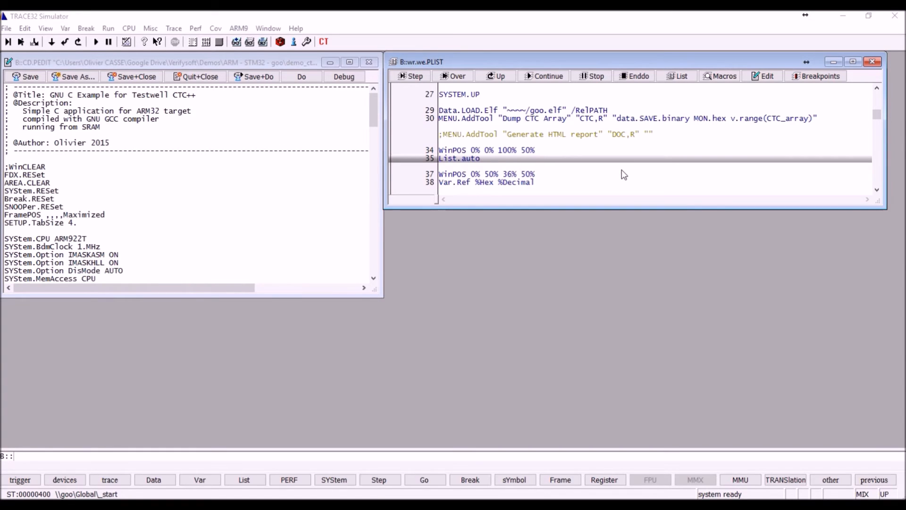
pyautogui.moveTo(639, 218)
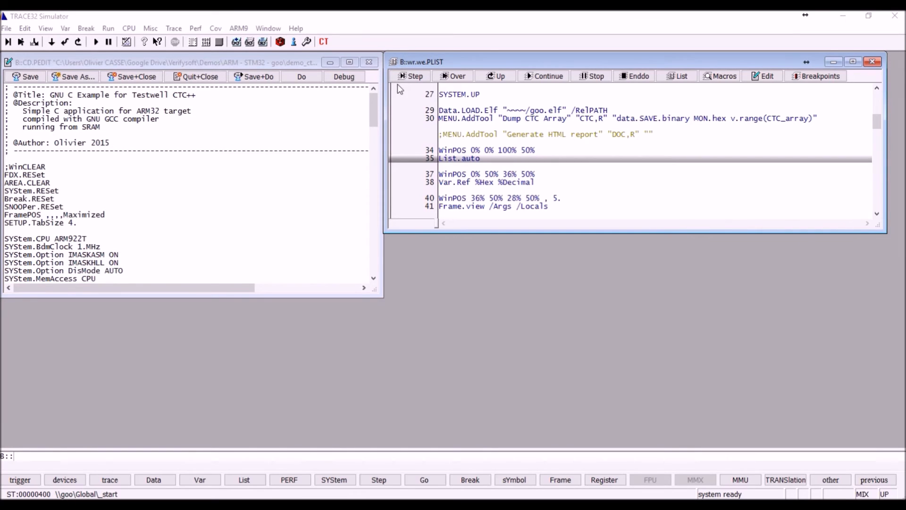
# Step the List, Var.Ref, Frame and Var.Watch lines, watching CTC_array
pyautogui.click(414, 75)
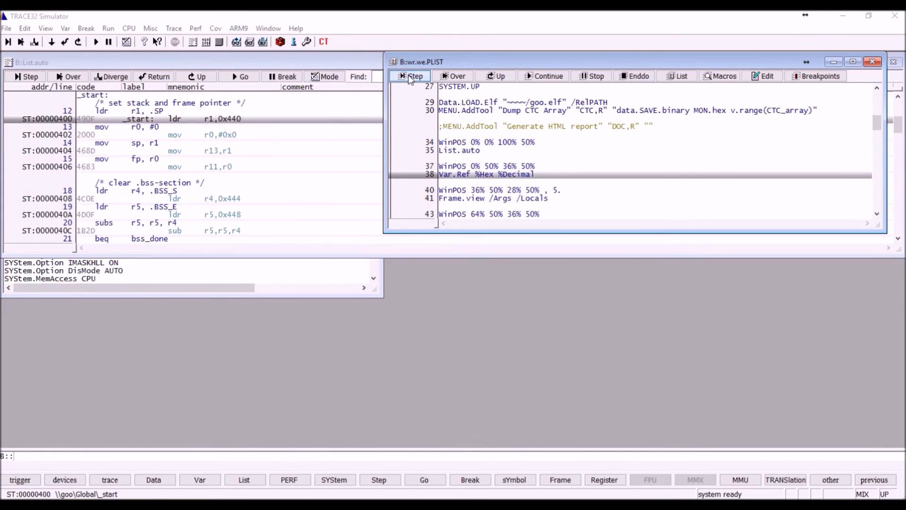
pyautogui.click(413, 76)
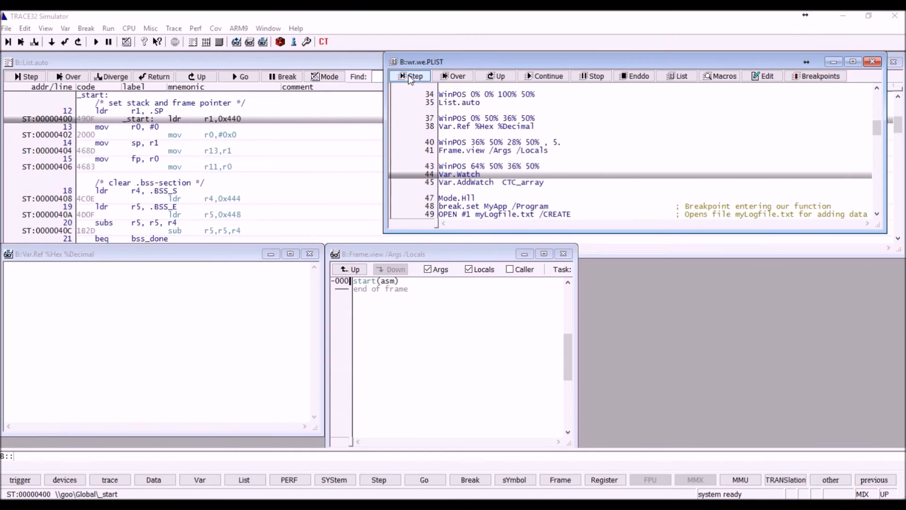
pyautogui.click(409, 76)
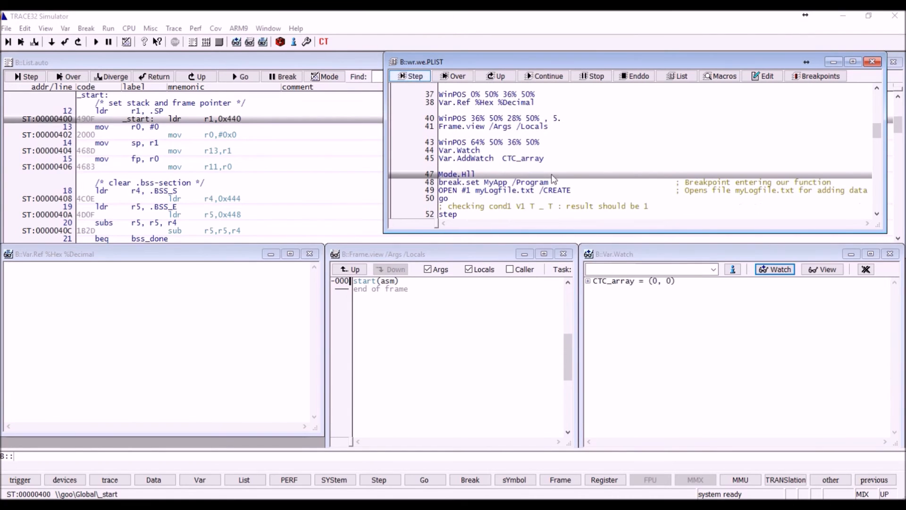
pyautogui.moveTo(647, 295)
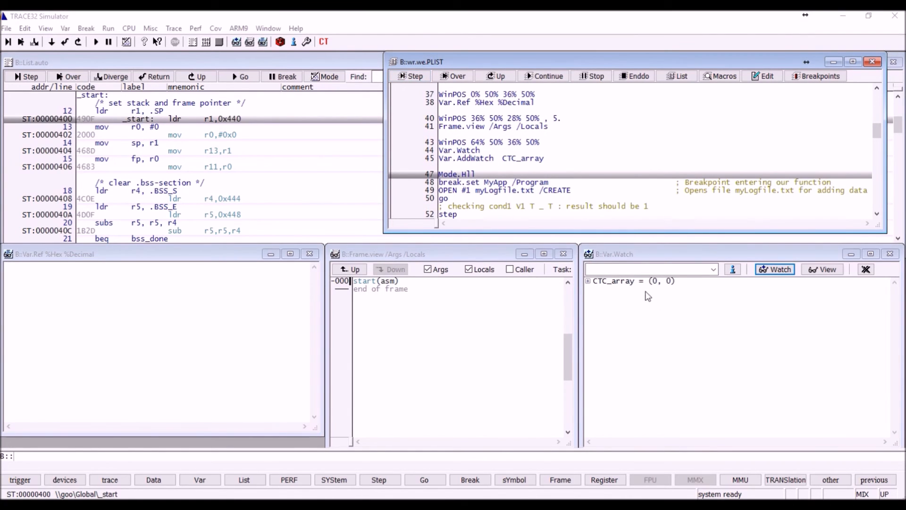
pyautogui.moveTo(629, 295)
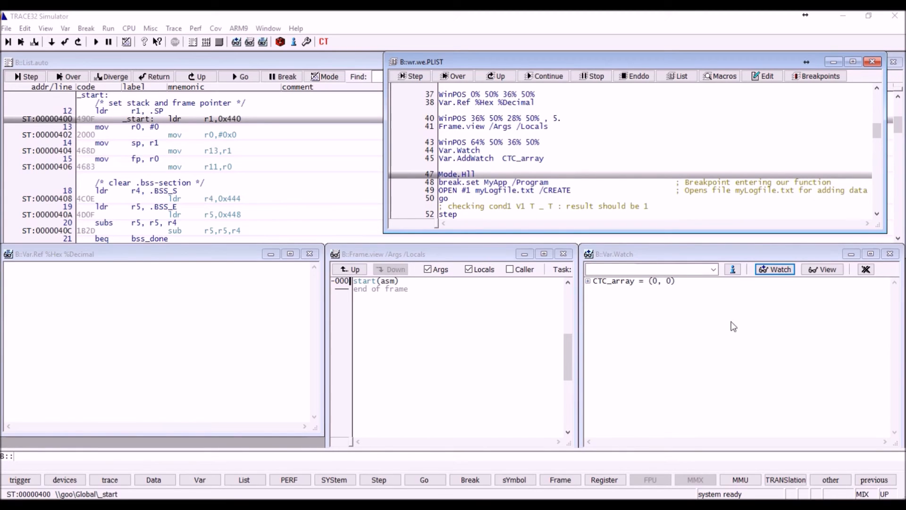
pyautogui.moveTo(730, 328)
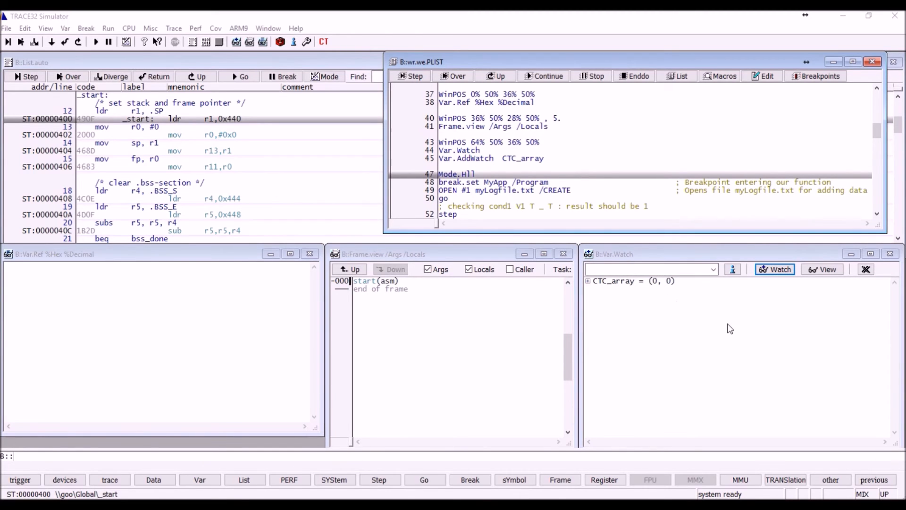
# Step the script to the MyApp breakpoint and set arguments a=1, b=0, c=1
pyautogui.click(411, 75)
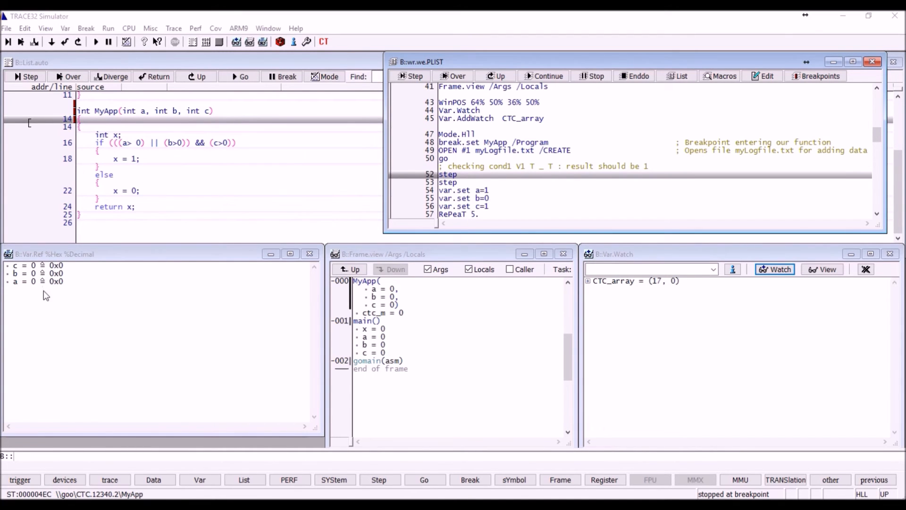
pyautogui.click(410, 75)
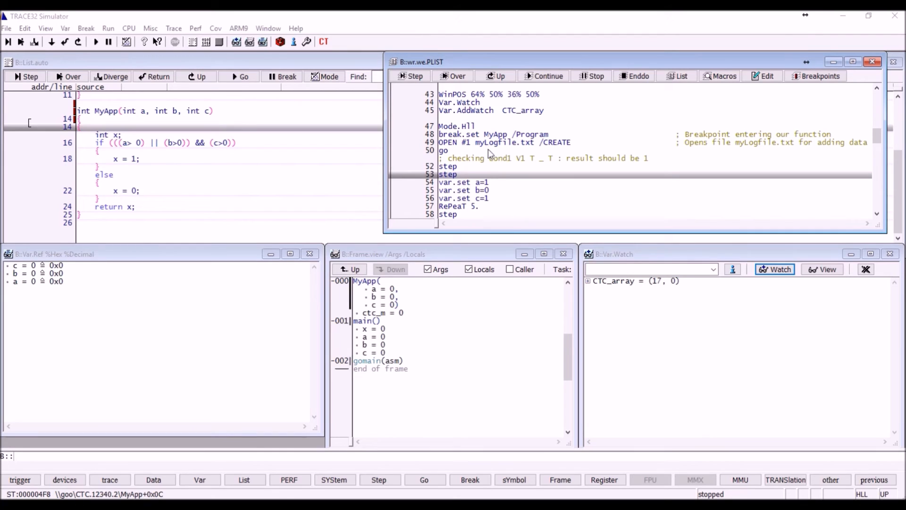
pyautogui.moveTo(529, 152)
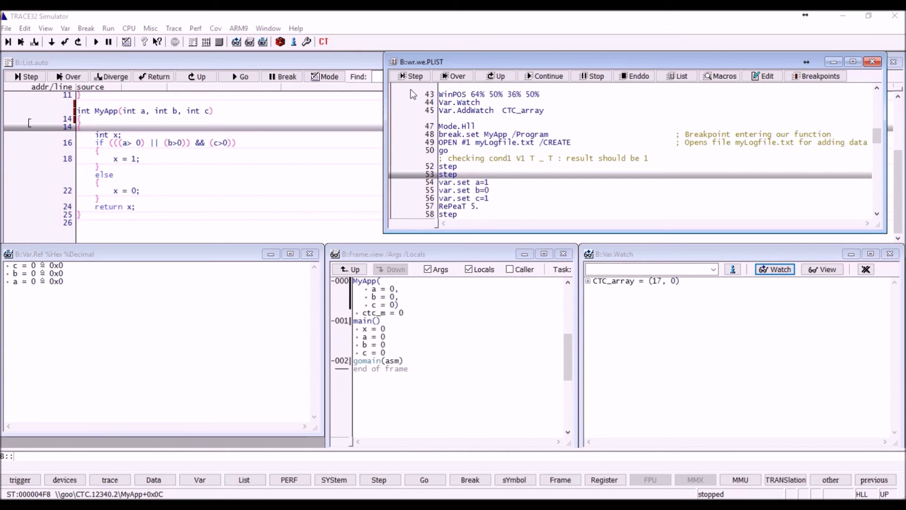
pyautogui.click(415, 76)
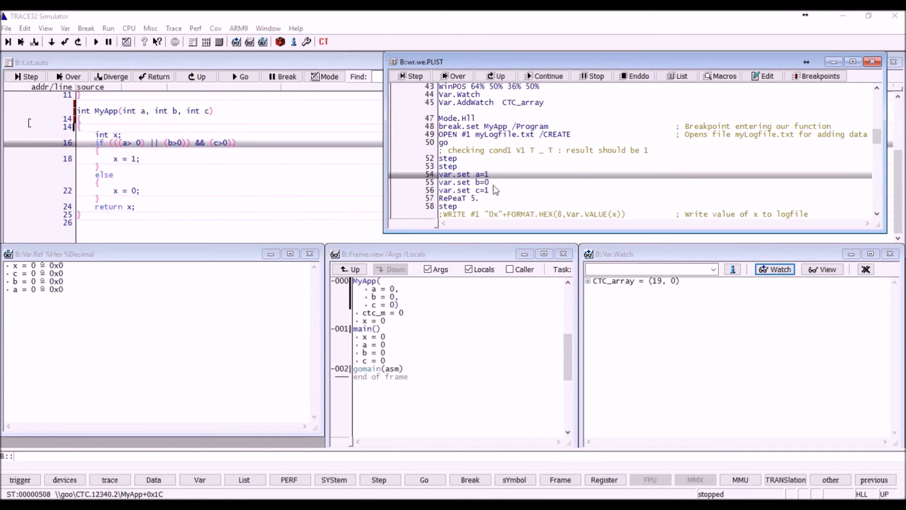
pyautogui.click(415, 76)
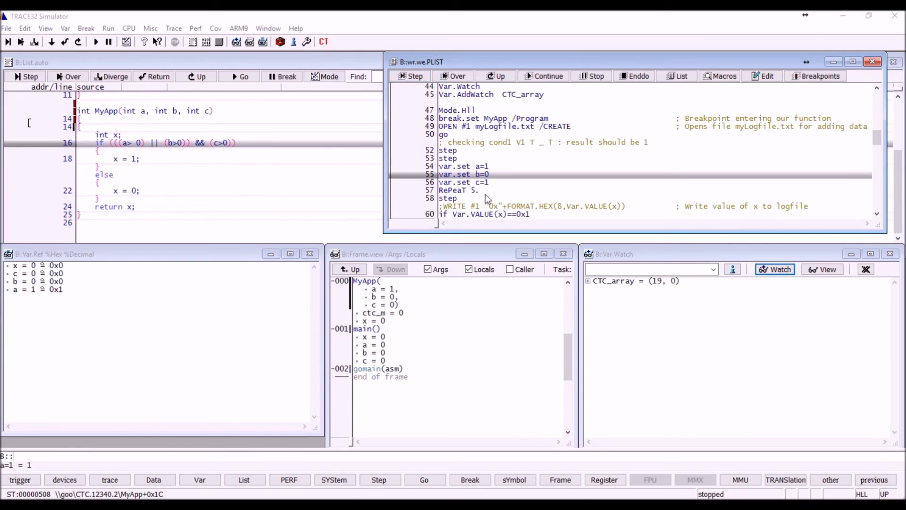
pyautogui.moveTo(414, 96)
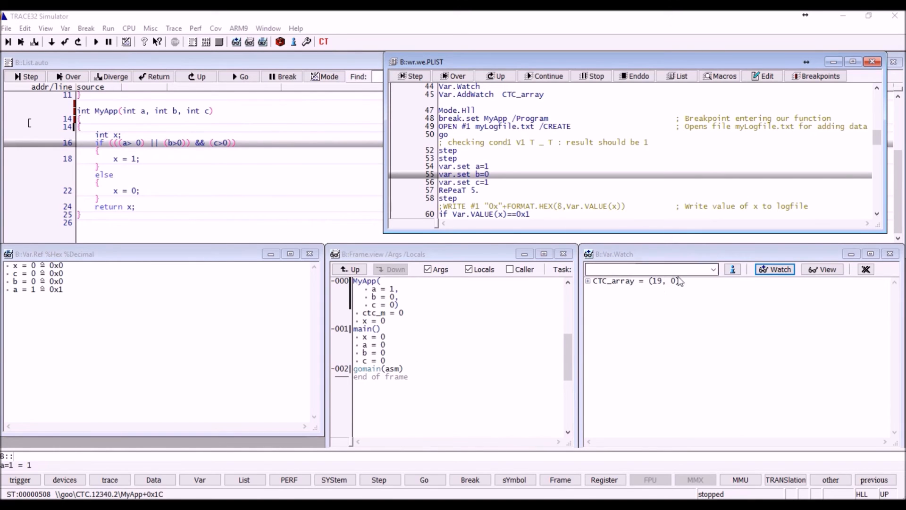
pyautogui.click(414, 76)
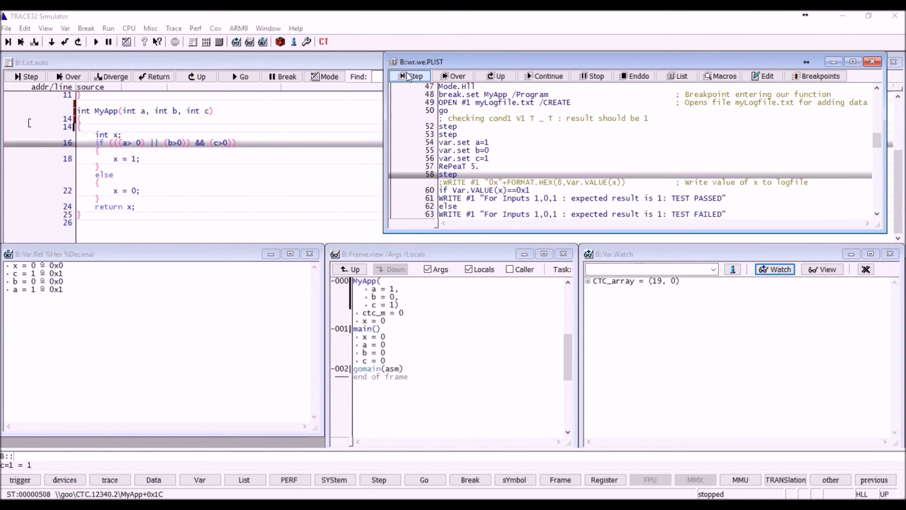
# Step through the script running test vectors 1,0,1 then 0,1,1 and 1,1,0, logging each result
pyautogui.click(412, 75)
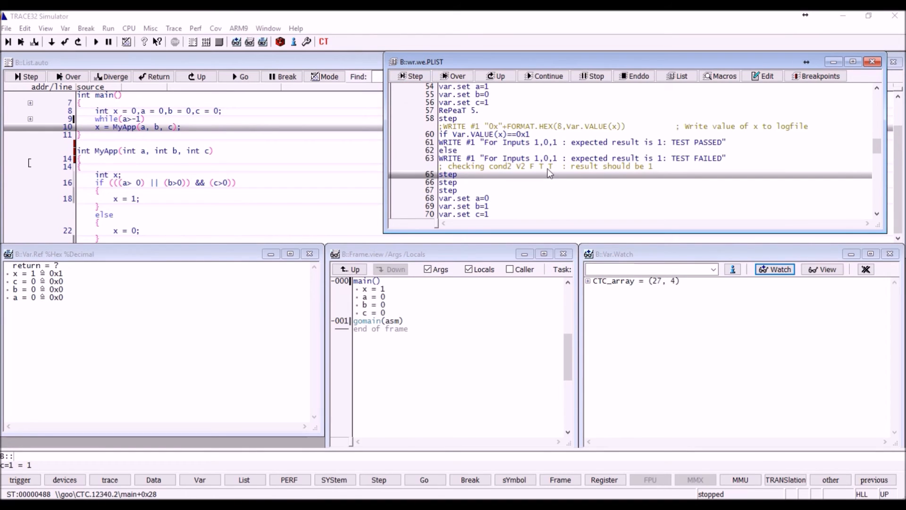
pyautogui.moveTo(399, 86)
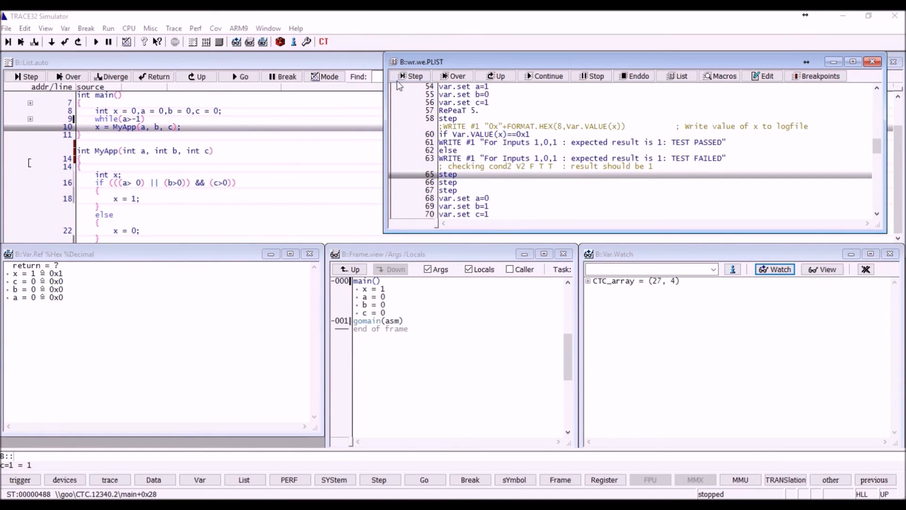
pyautogui.click(411, 76)
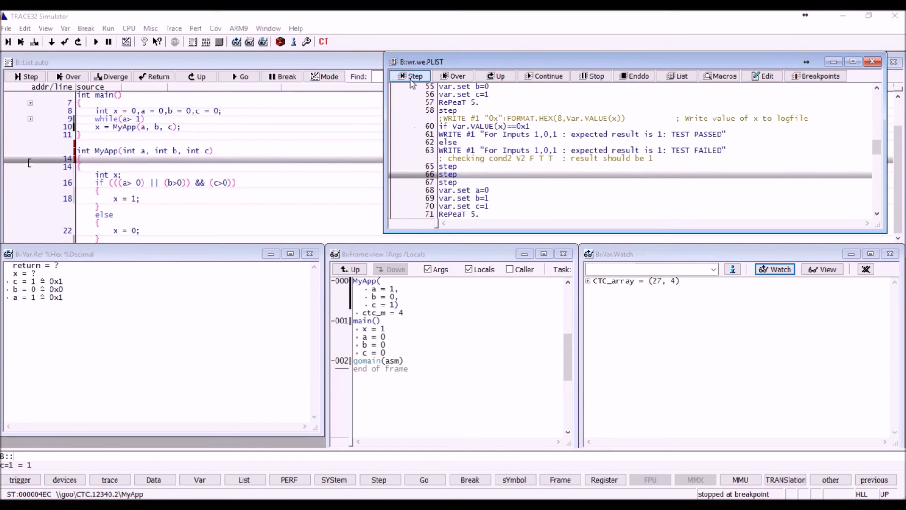
pyautogui.click(414, 76)
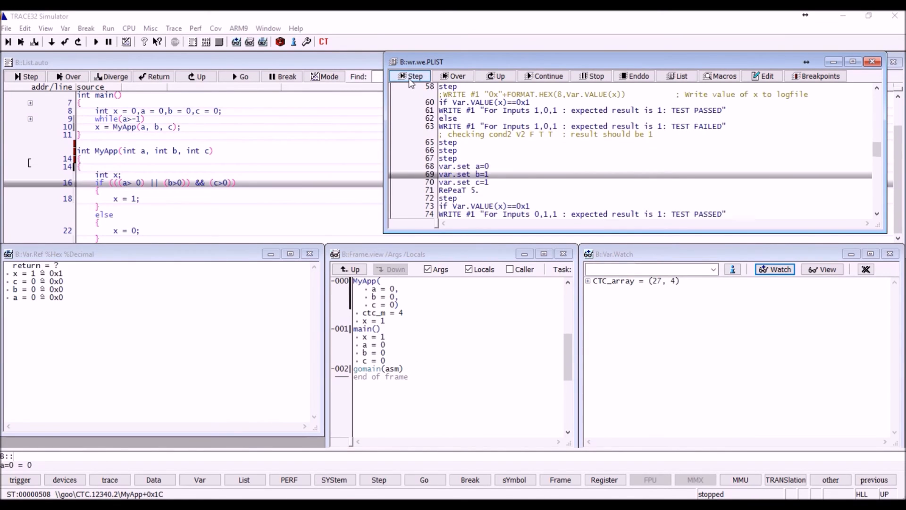
pyautogui.click(415, 75)
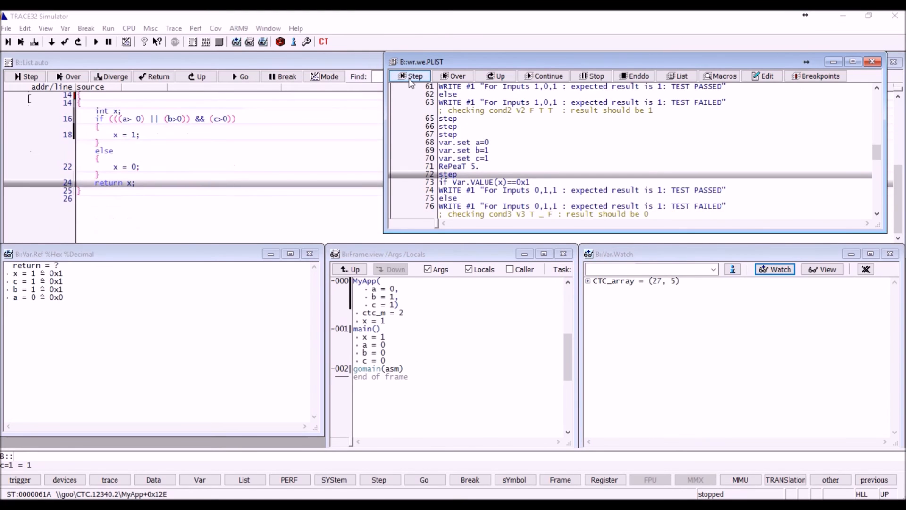
pyautogui.click(411, 75)
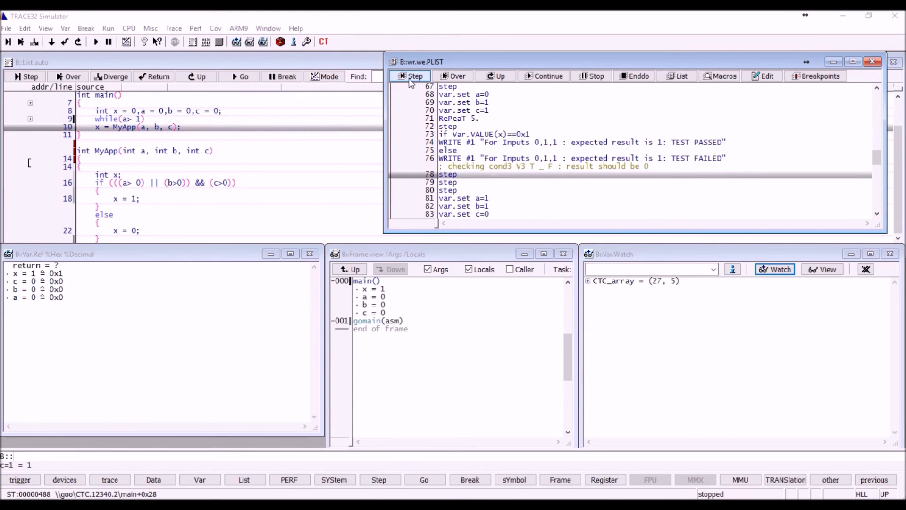
pyautogui.click(410, 75)
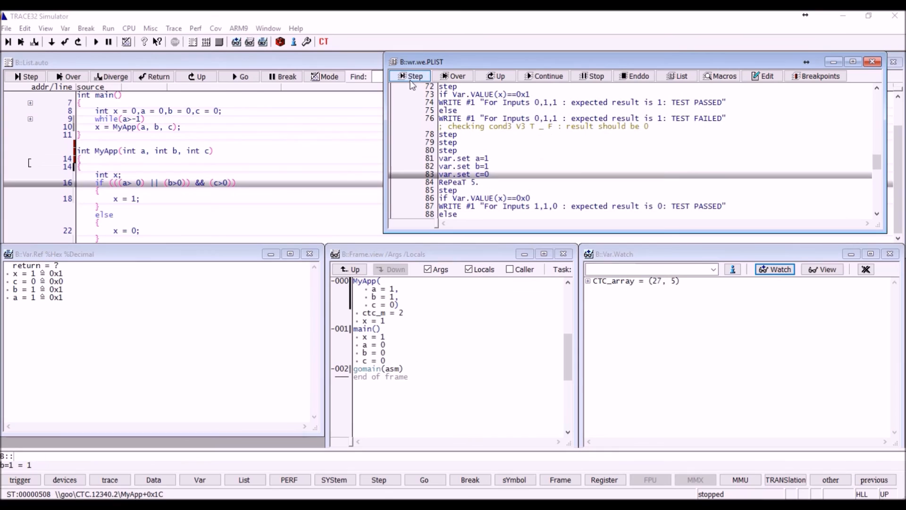
pyautogui.click(410, 75)
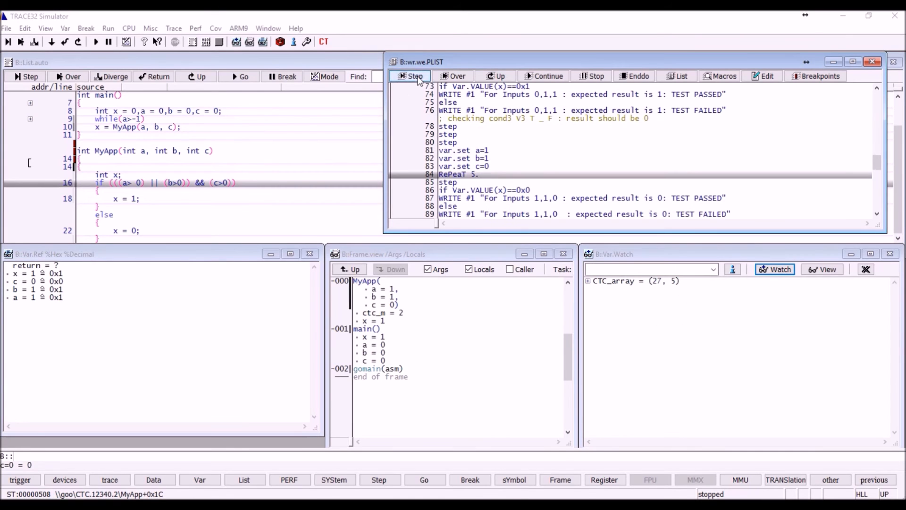
pyautogui.click(414, 76)
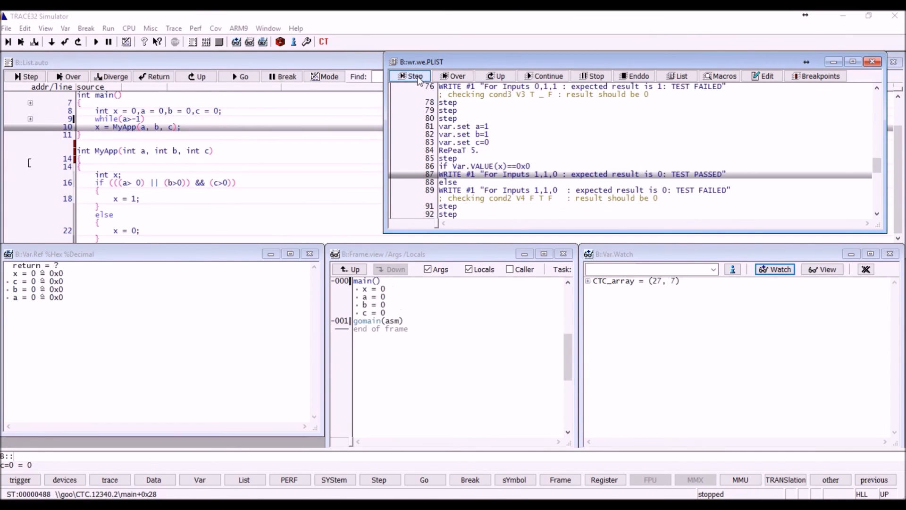
# Step through vectors 0,1,0 and 0,0,0, set a to -1 and continue until the CLOSE #1 line
pyautogui.click(413, 75)
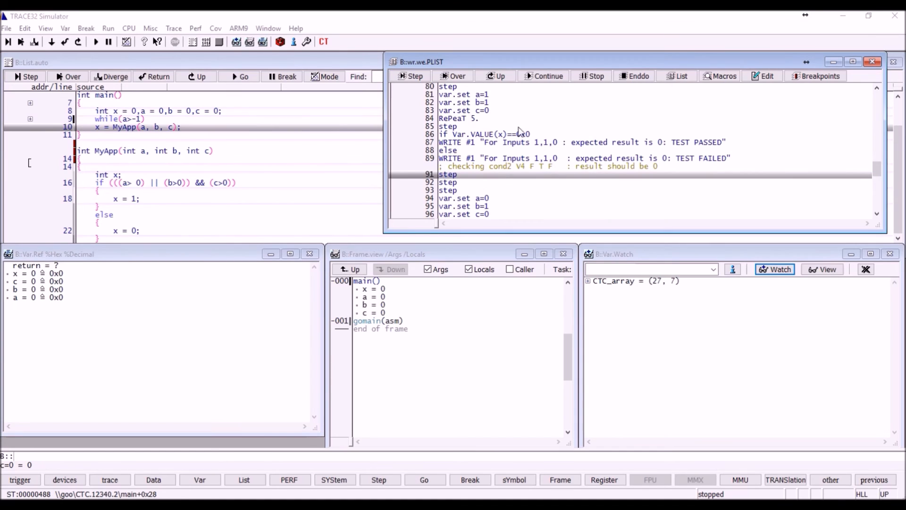
pyautogui.moveTo(492, 162)
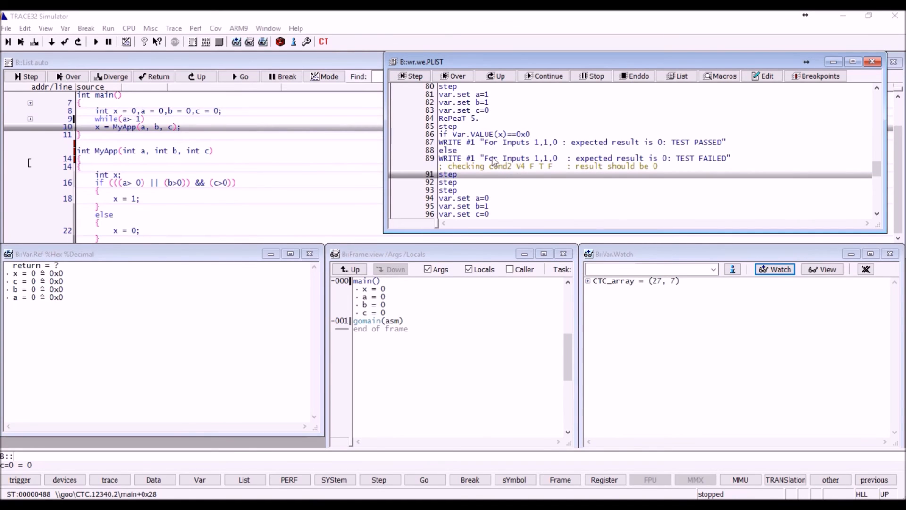
pyautogui.click(414, 75)
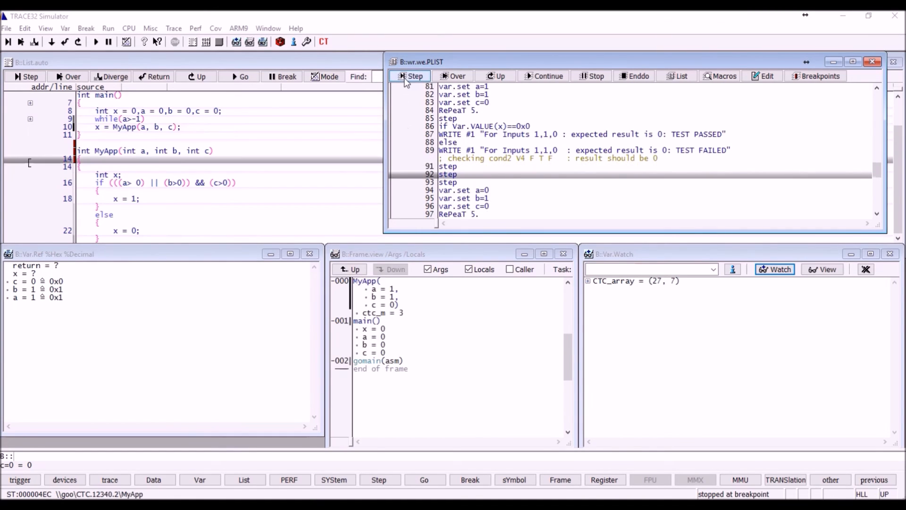
pyautogui.click(411, 76)
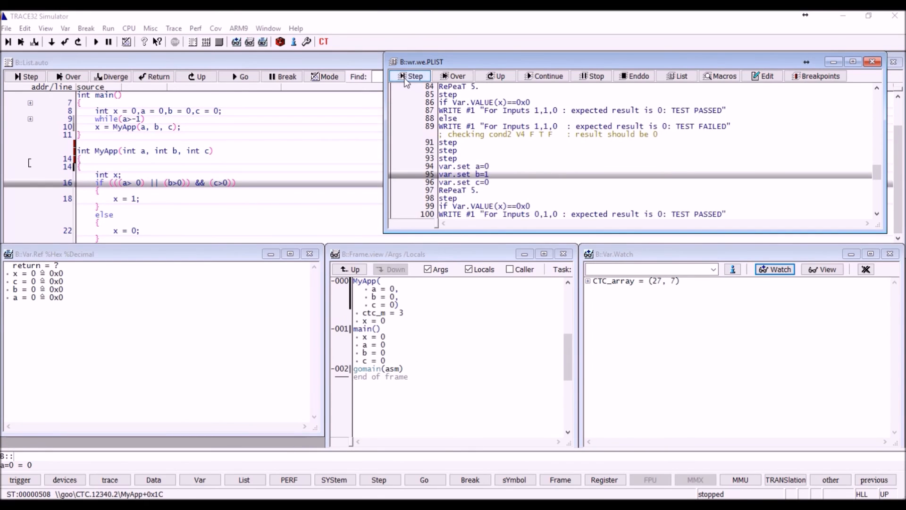
pyautogui.click(411, 75)
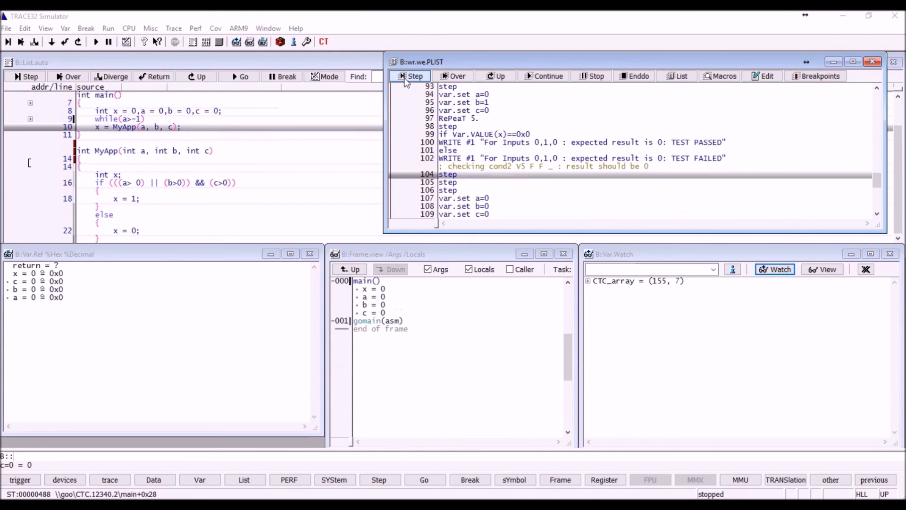
pyautogui.click(413, 75)
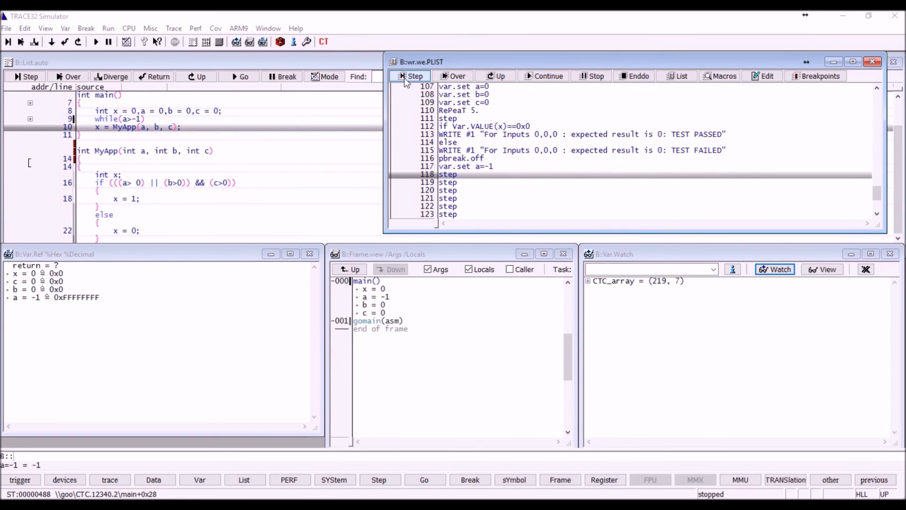
pyautogui.click(411, 76)
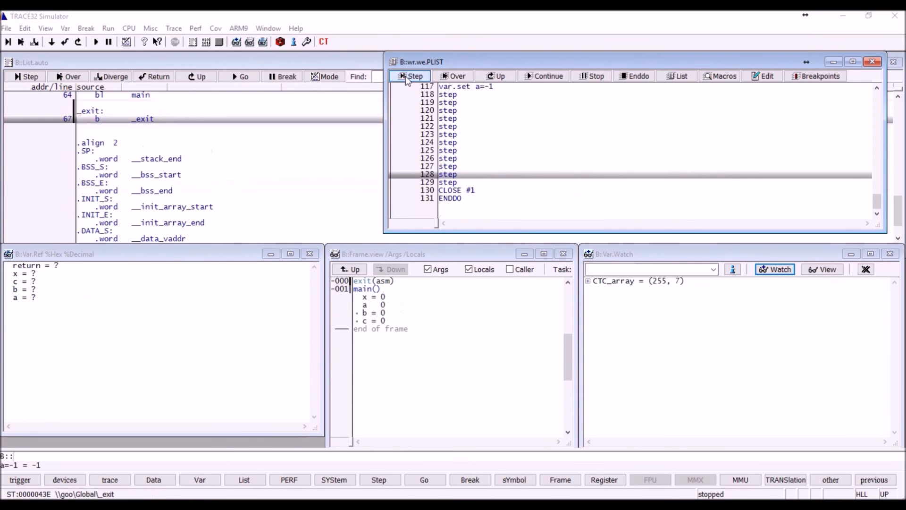
pyautogui.click(410, 76)
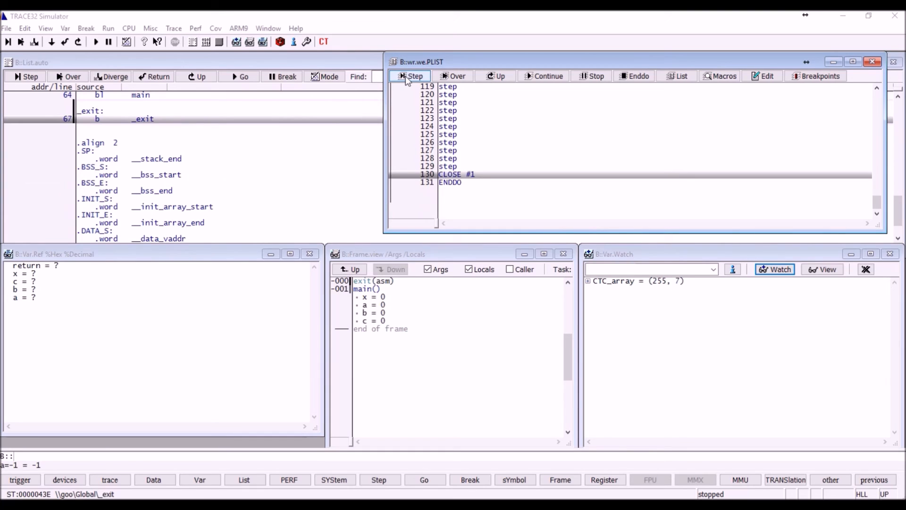
pyautogui.click(411, 75)
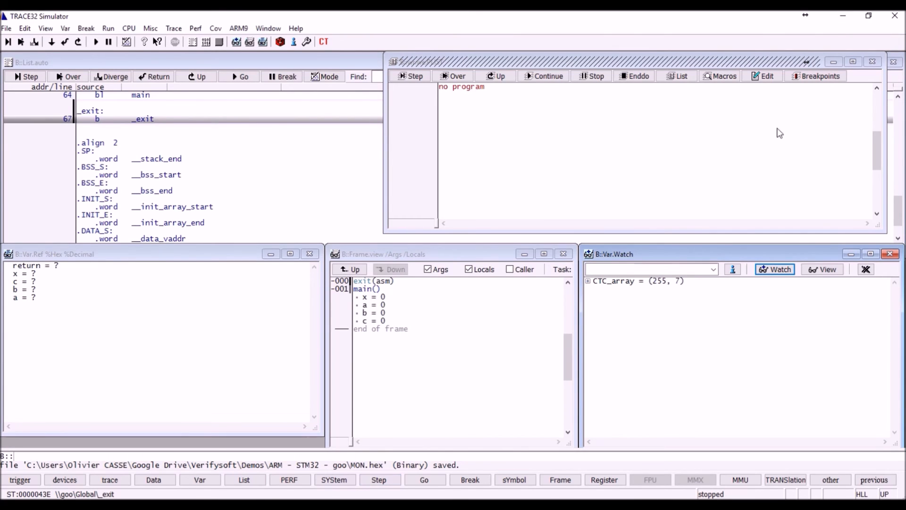
pyautogui.moveTo(843, 17)
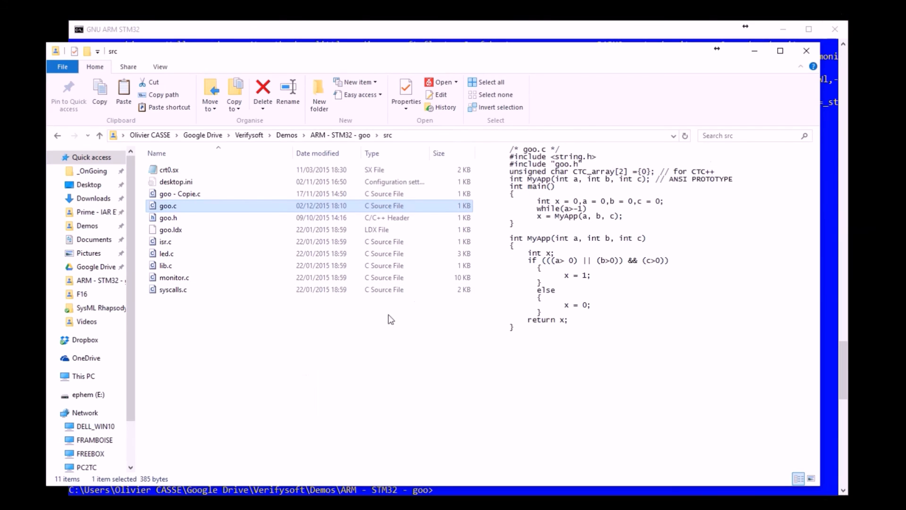
pyautogui.moveTo(499, 61)
pyautogui.write('dir')
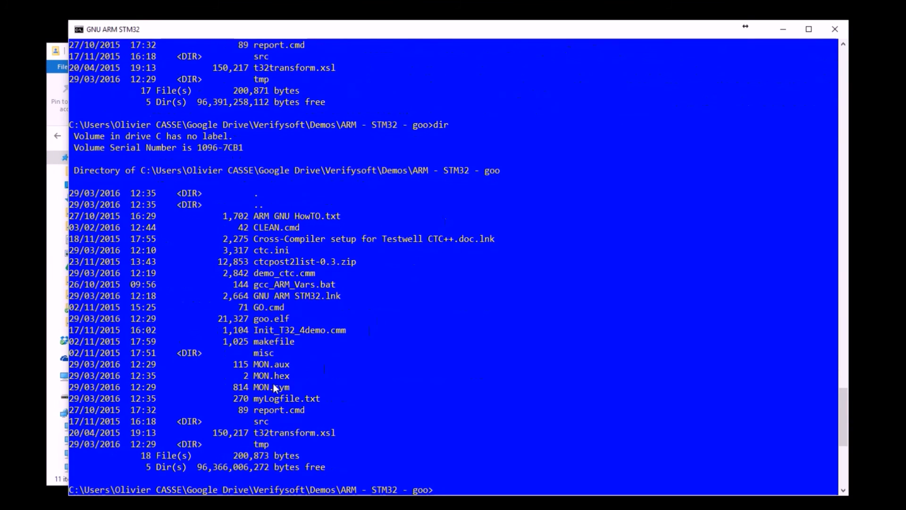
pyautogui.moveTo(271, 387)
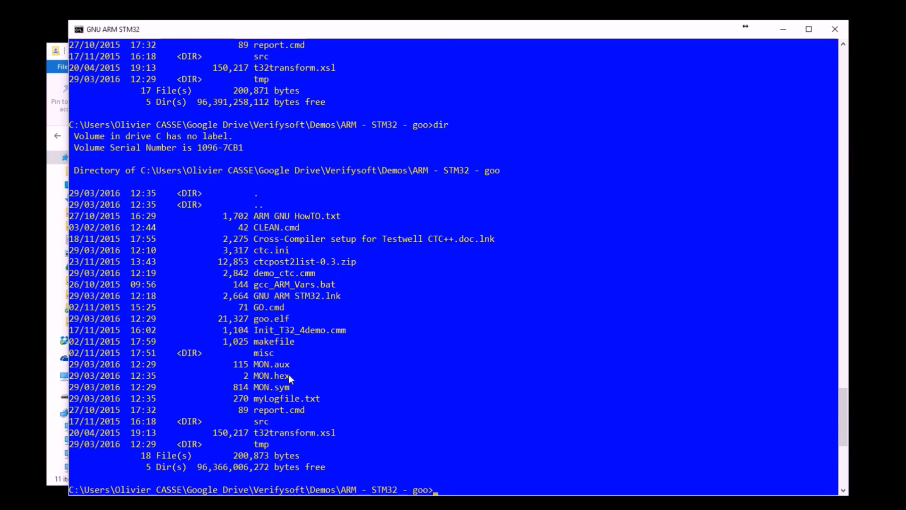
pyautogui.moveTo(292, 367)
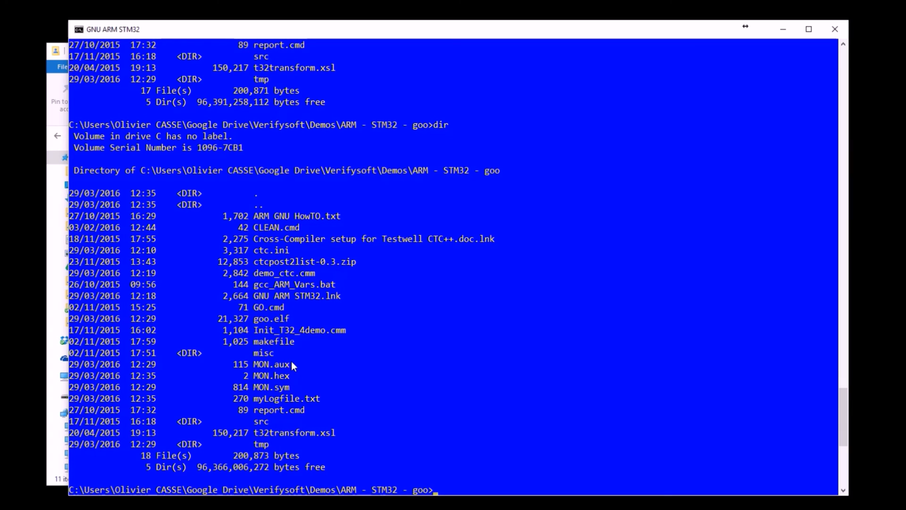
# Run report.cmd in the goo project folder to generate the HTML coverage report
pyautogui.write('repo')
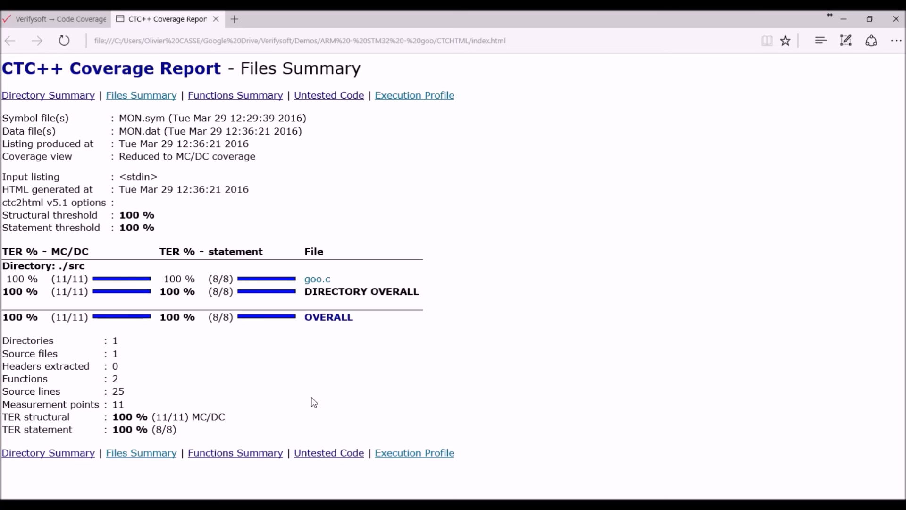
pyautogui.moveTo(19, 292)
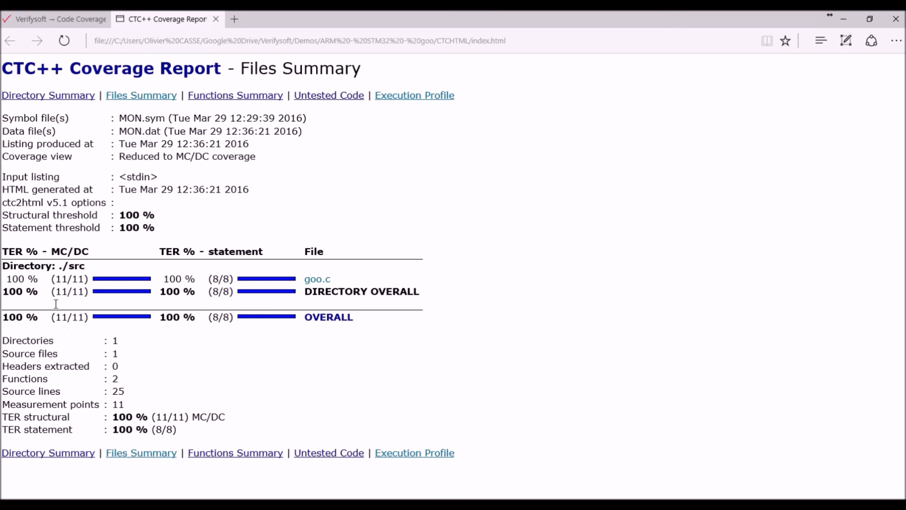
pyautogui.moveTo(131, 326)
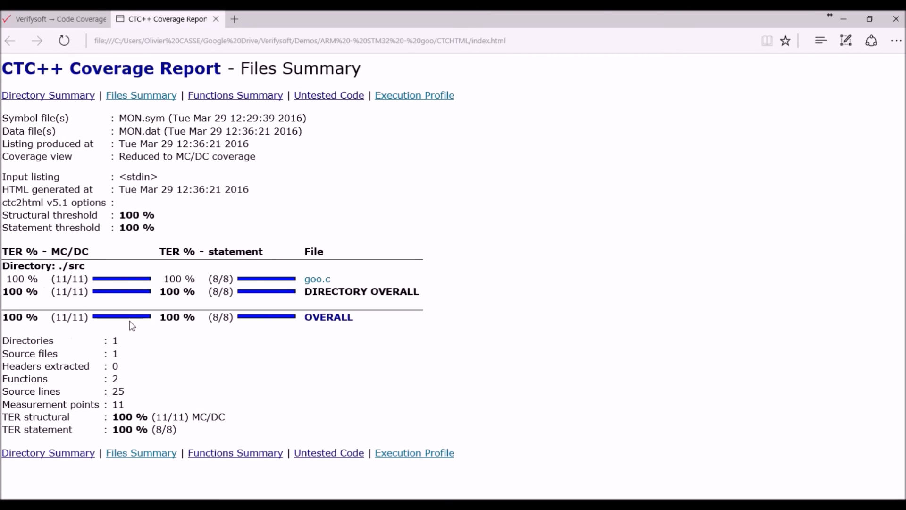
pyautogui.moveTo(179, 328)
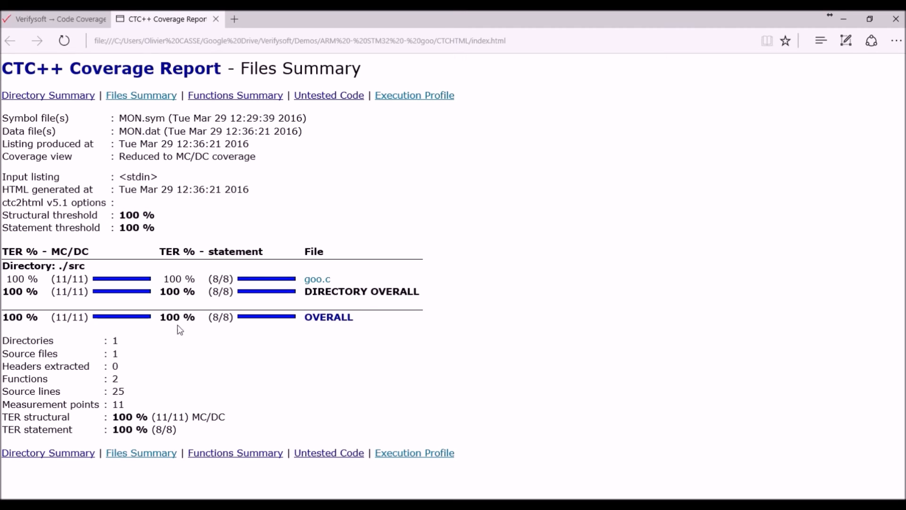
pyautogui.moveTo(318, 279)
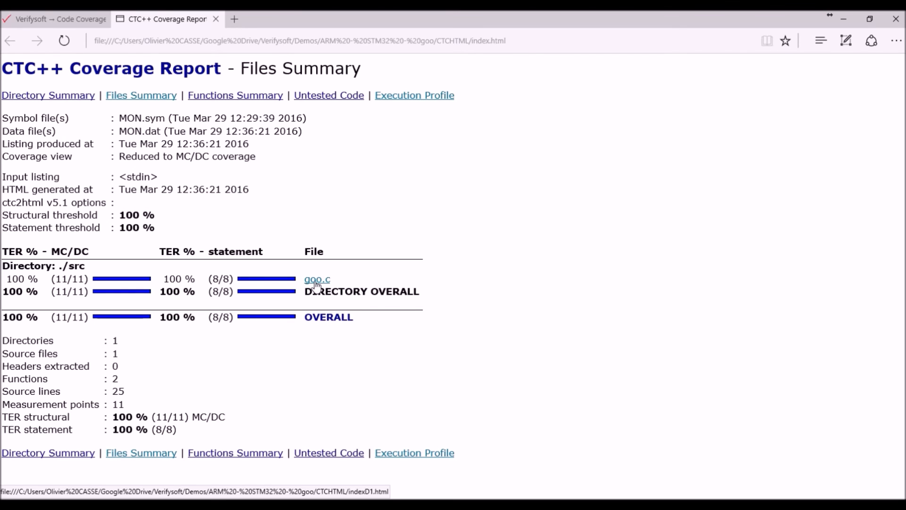
# Show goo.c's annotated source with its MC/DC condition coverage from the Files Summary
pyautogui.click(317, 279)
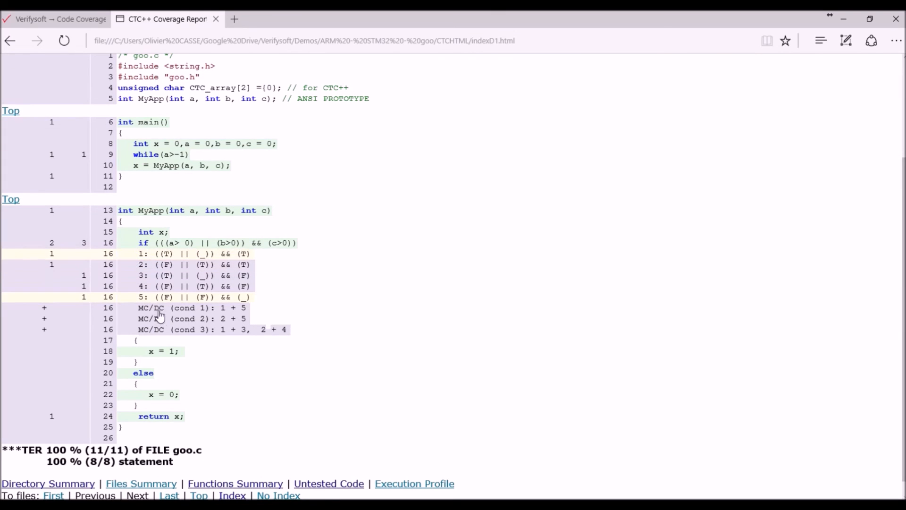
pyautogui.moveTo(241, 316)
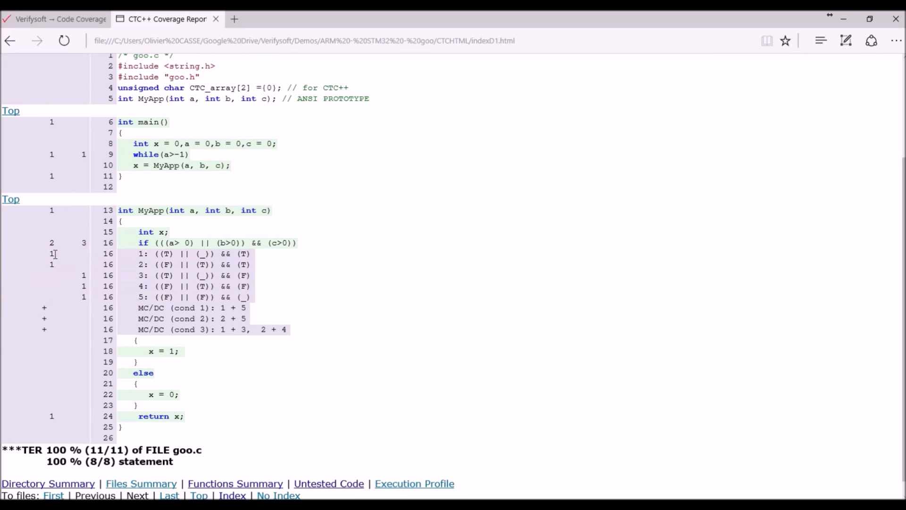
pyautogui.moveTo(84, 274)
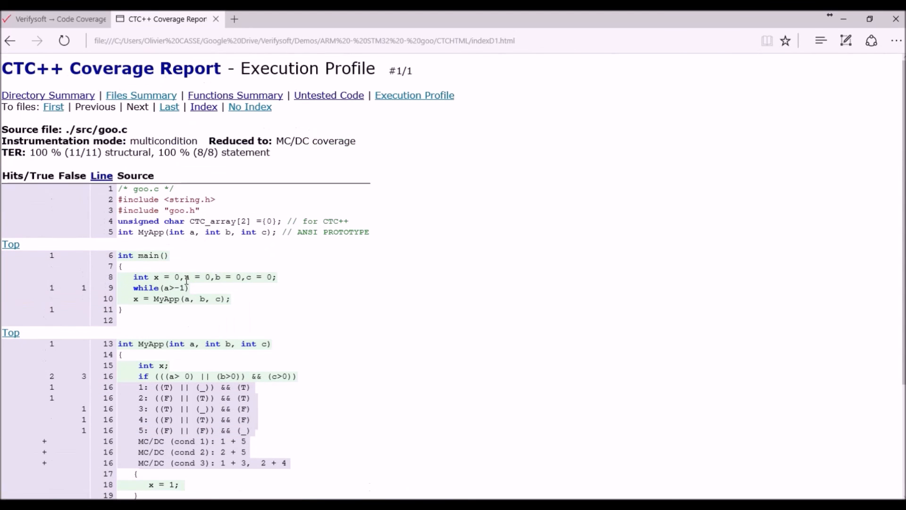
# Review goo.c's execution profile and return to the Files Summary page
pyautogui.click(235, 94)
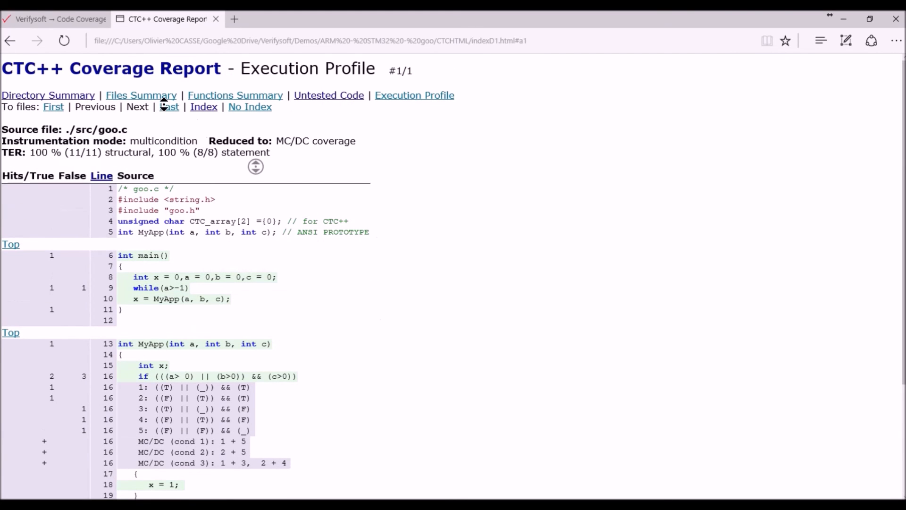
pyautogui.click(141, 94)
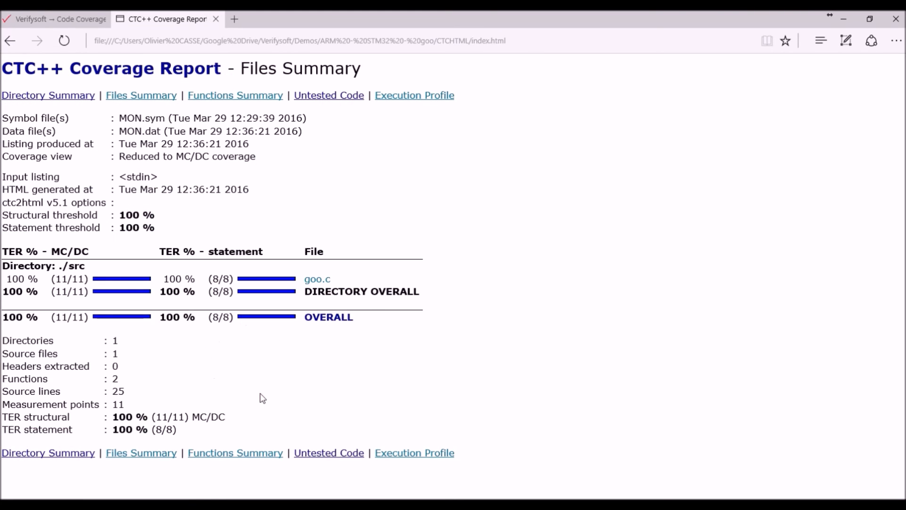
pyautogui.moveTo(863, 113)
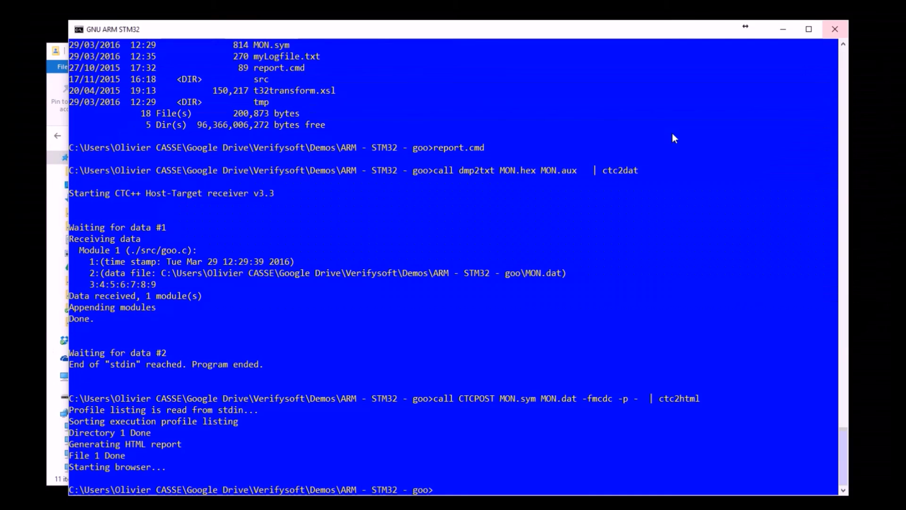
pyautogui.moveTo(292, 38)
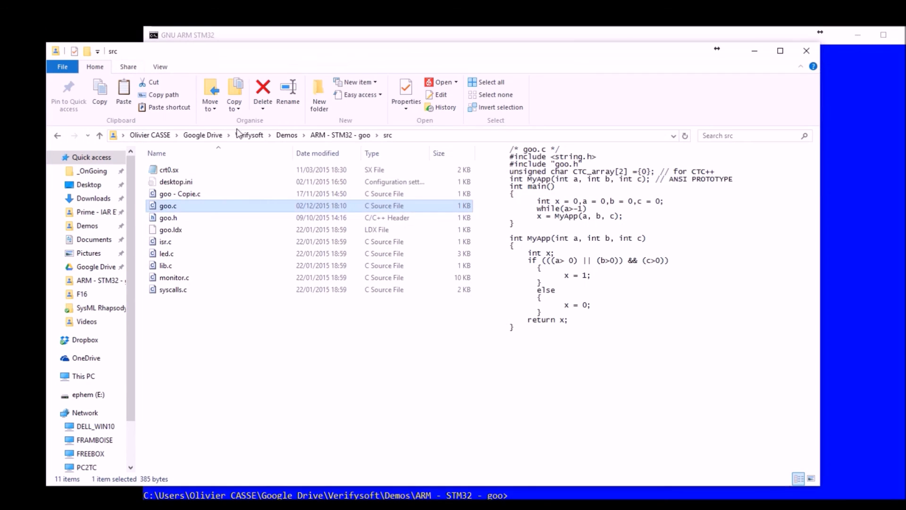
# Go to the ARM - STM32 - goo folder and preview myLogfile.txt showing all vectors TEST PASSED
pyautogui.click(100, 135)
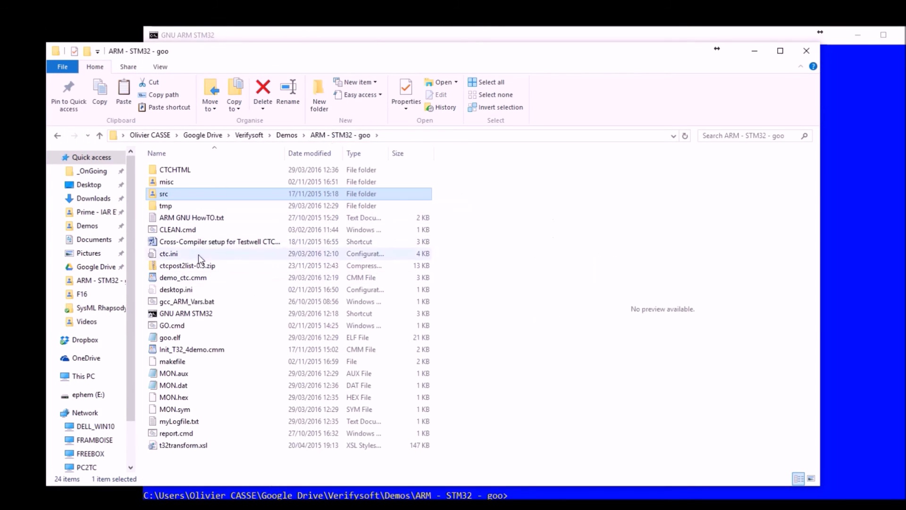
pyautogui.click(180, 421)
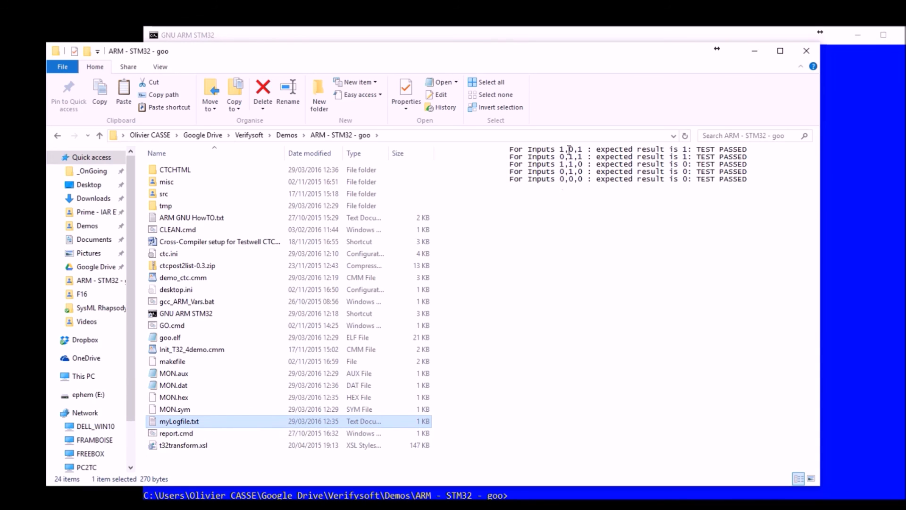
pyautogui.moveTo(594, 172)
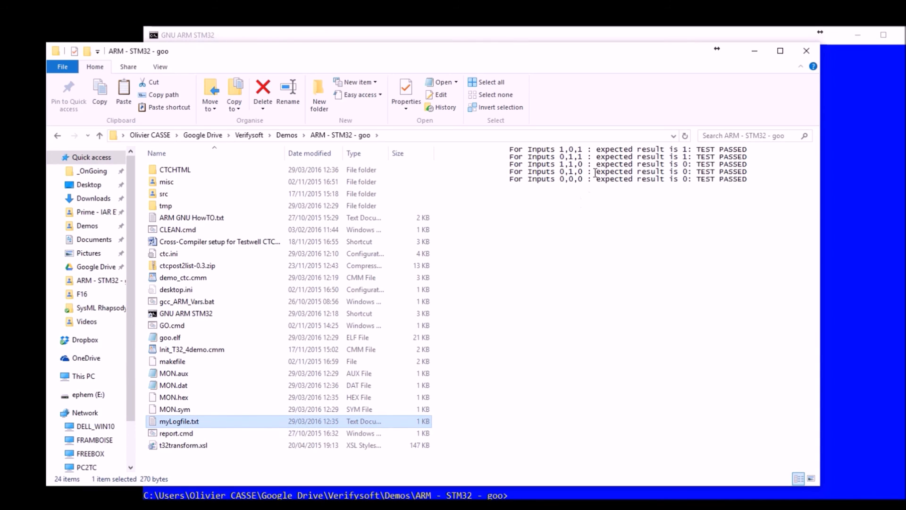